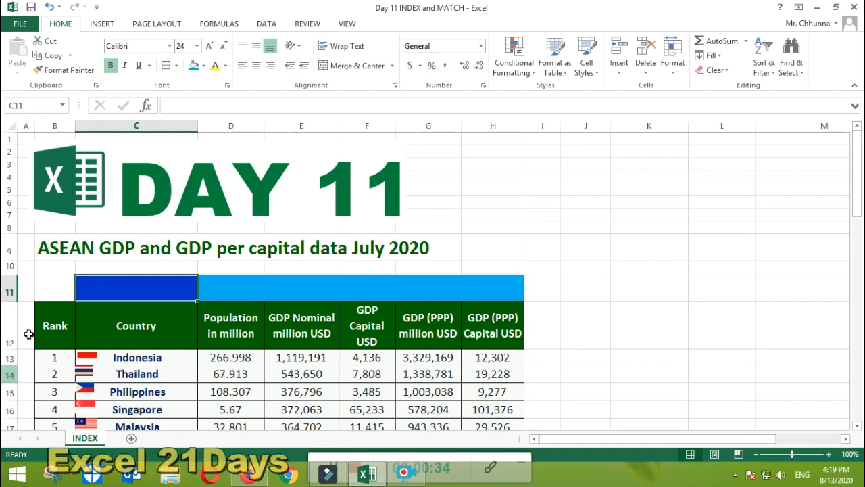
mouse_move(214, 192)
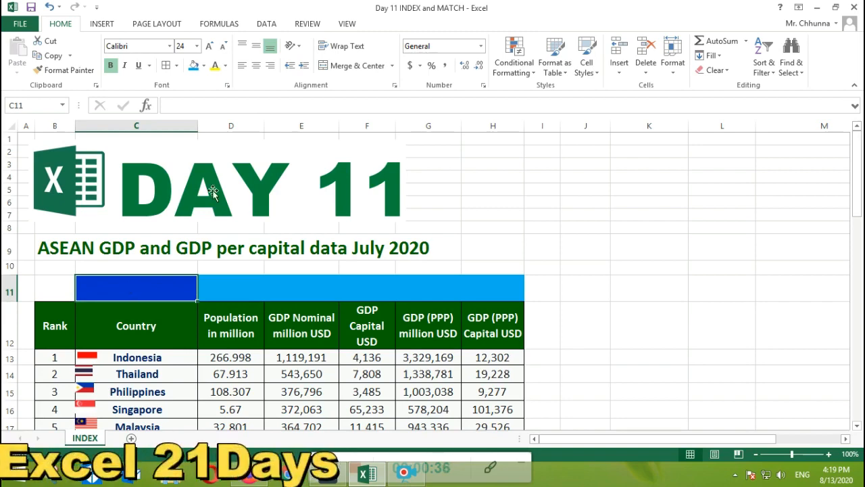
mouse_move(147, 279)
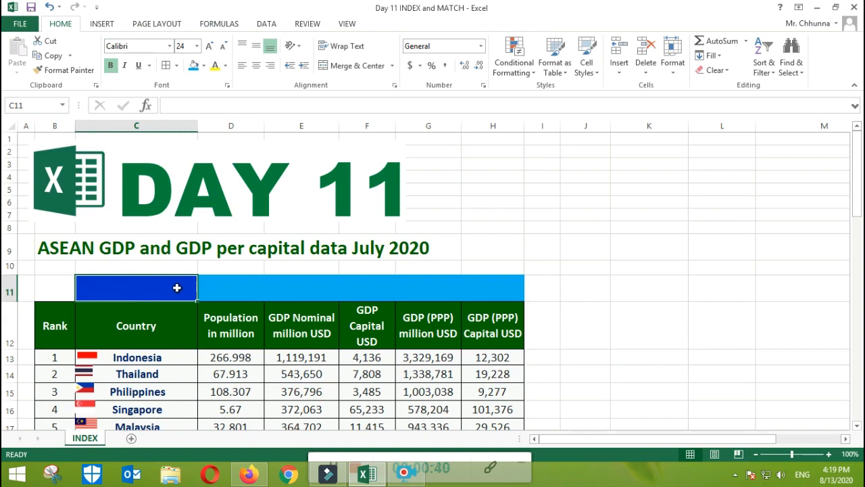
- Select C11 and bring up Data Validation for it
drag(135, 288, 476, 284)
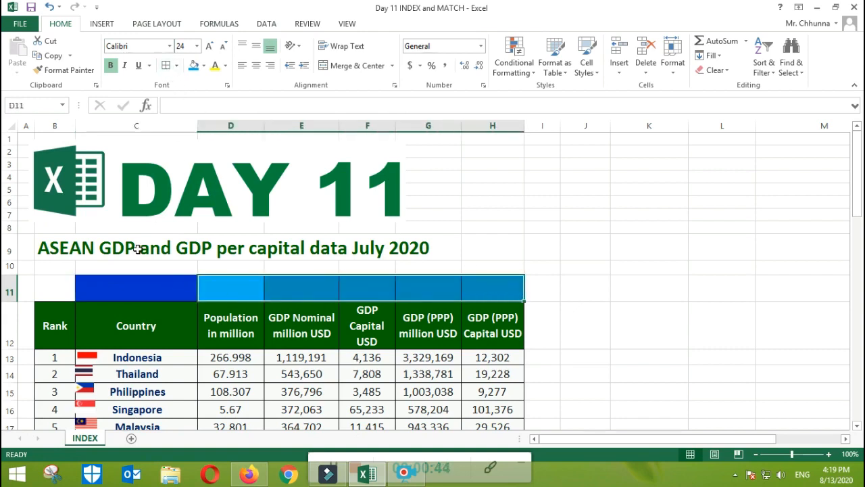
click(135, 286)
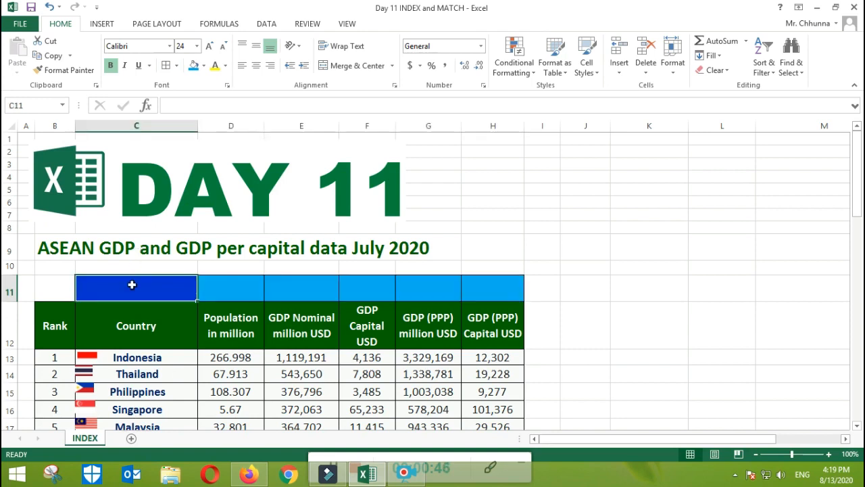
click(265, 23)
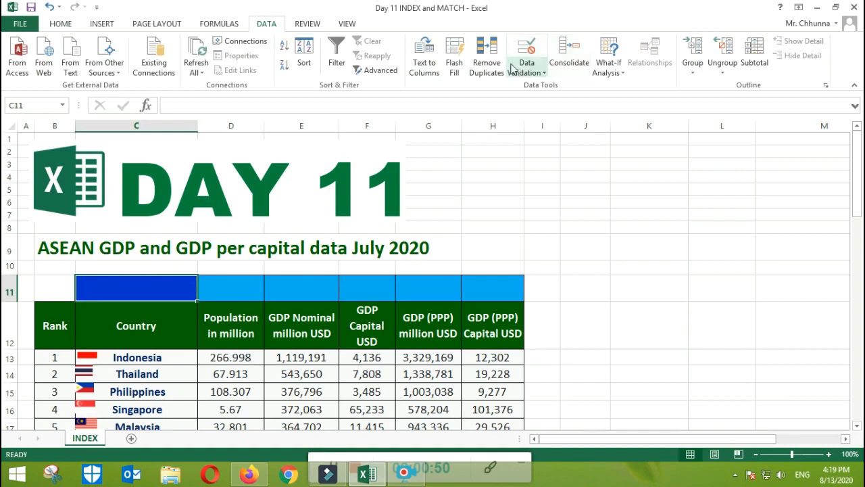
click(527, 61)
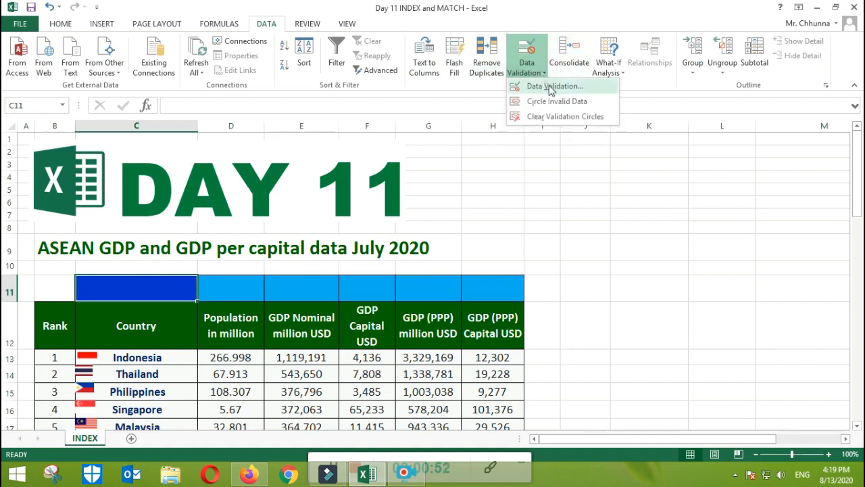
click(554, 86)
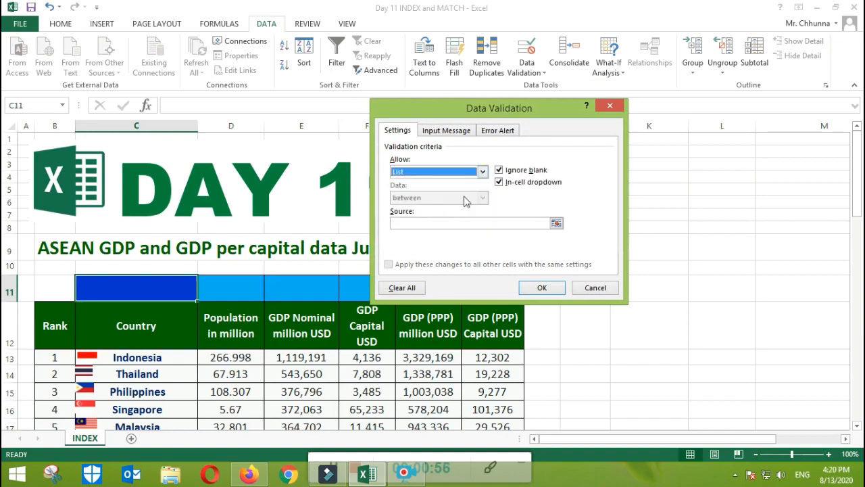
- Set a List validation sourced from =$C$13:$C$22 and confirm it
click(556, 223)
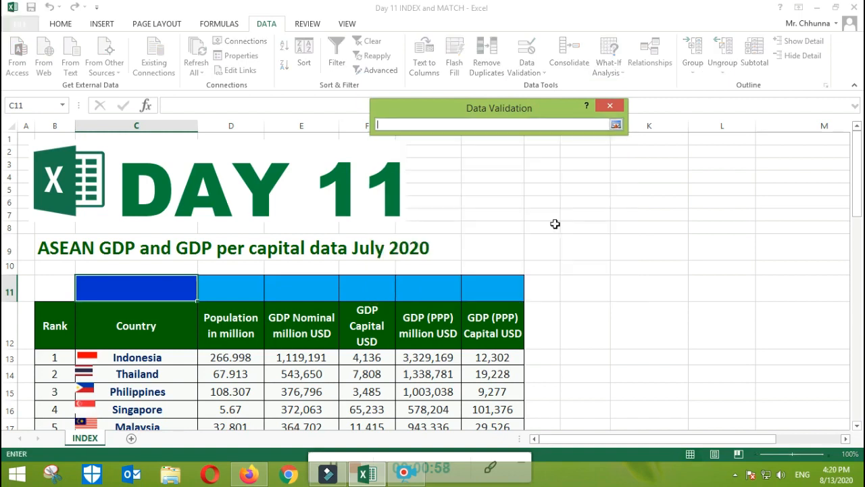
scroll(up, 3)
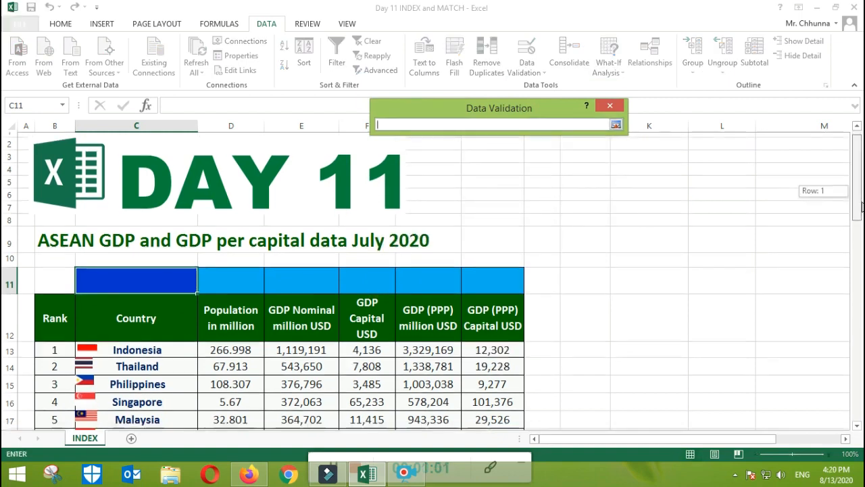
scroll(down, 3)
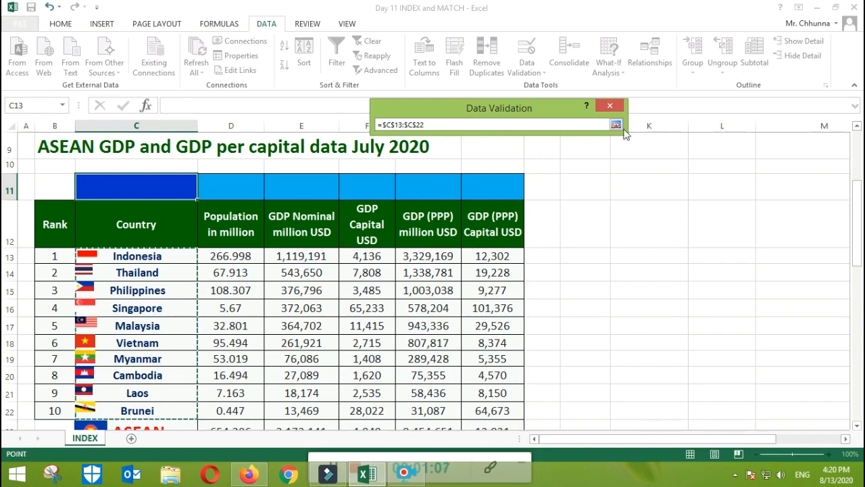
click(615, 125)
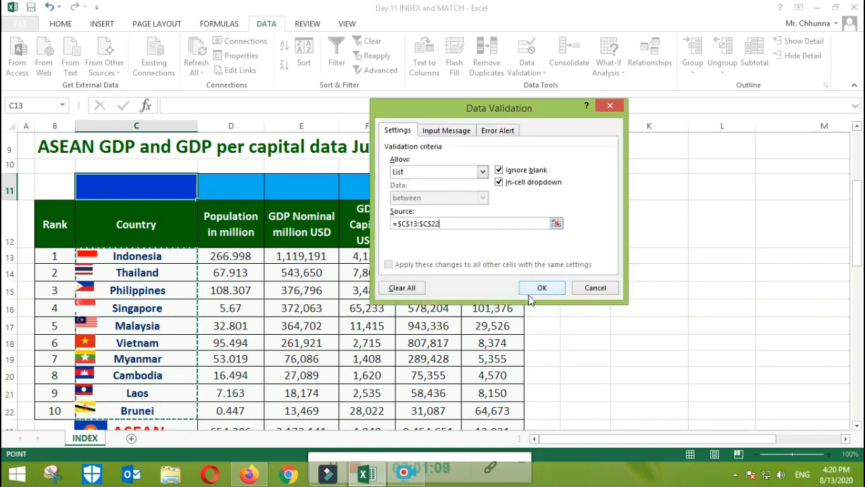
click(541, 287)
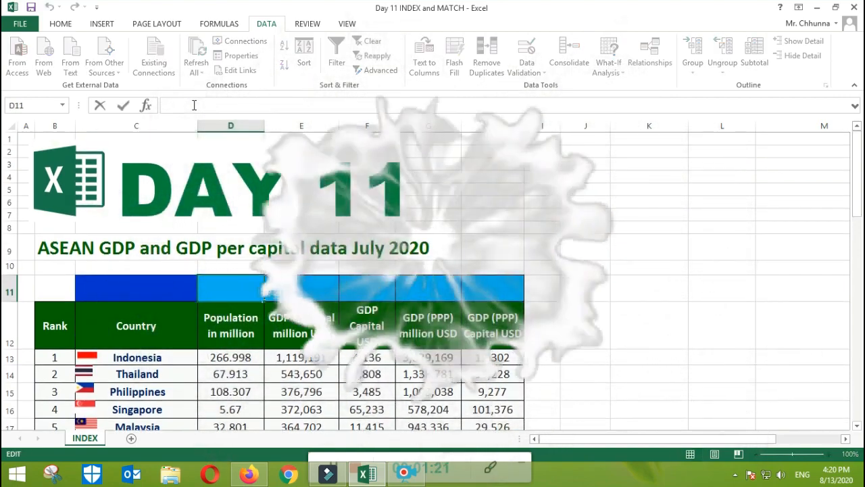
- Start =INDEX( in D11 with the table C12:H22 as its array
text(=in)
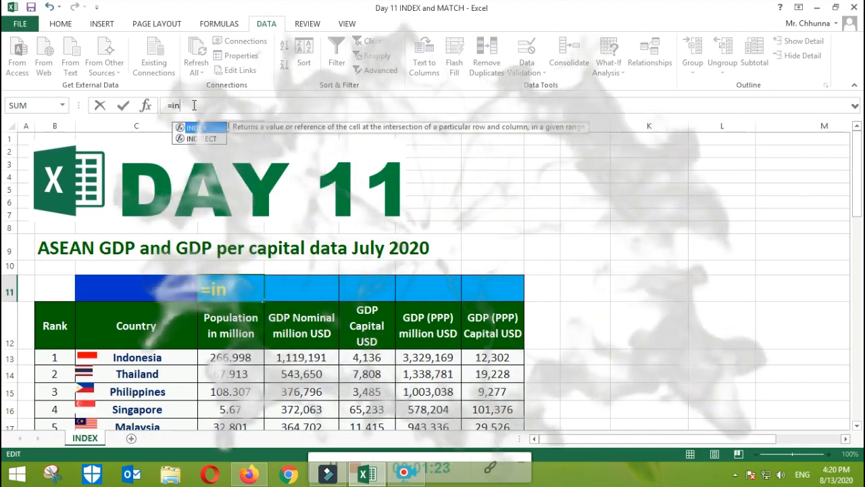
text(de)
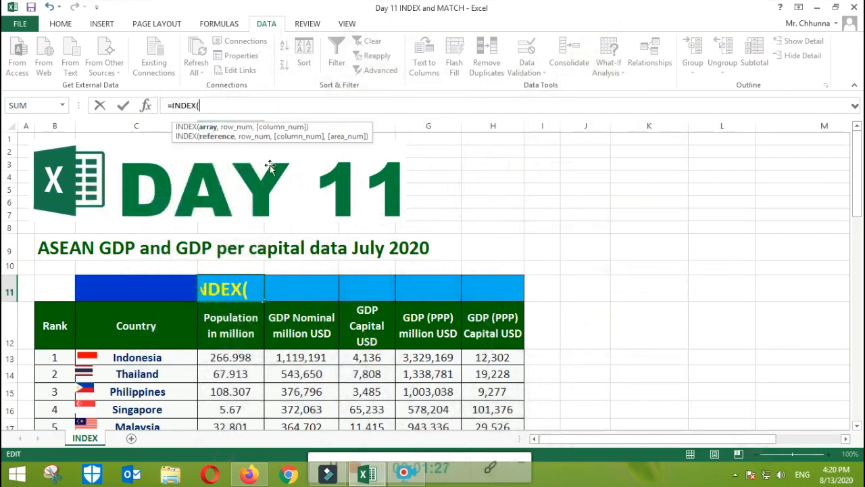
mouse_move(216, 135)
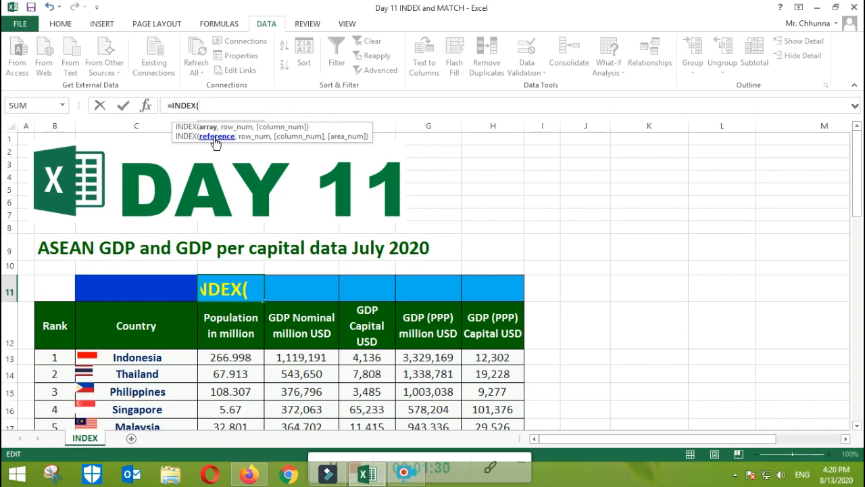
mouse_move(222, 244)
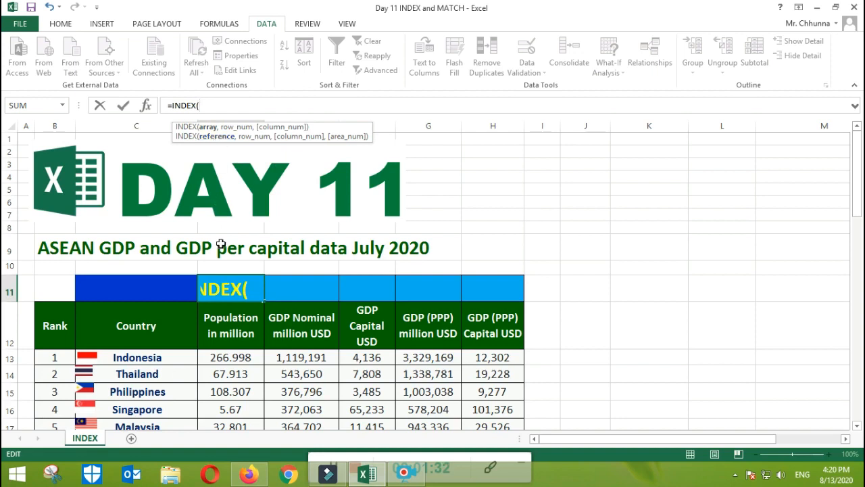
scroll(down, 3)
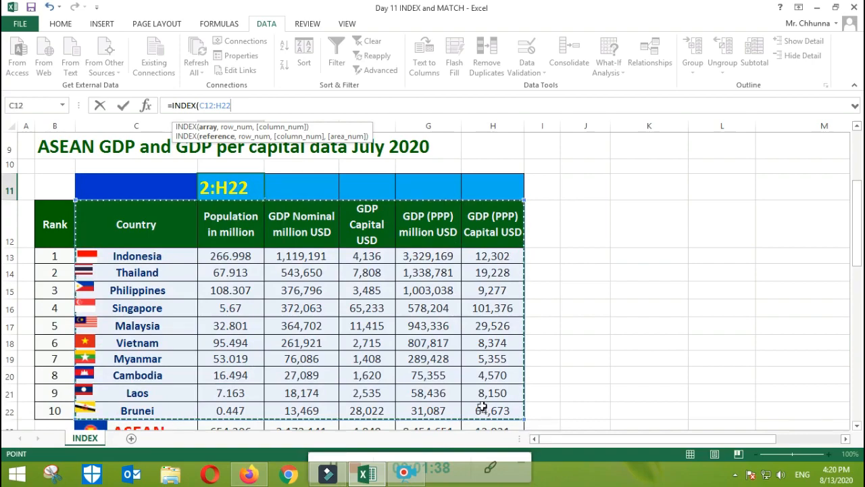
scroll(down, 3)
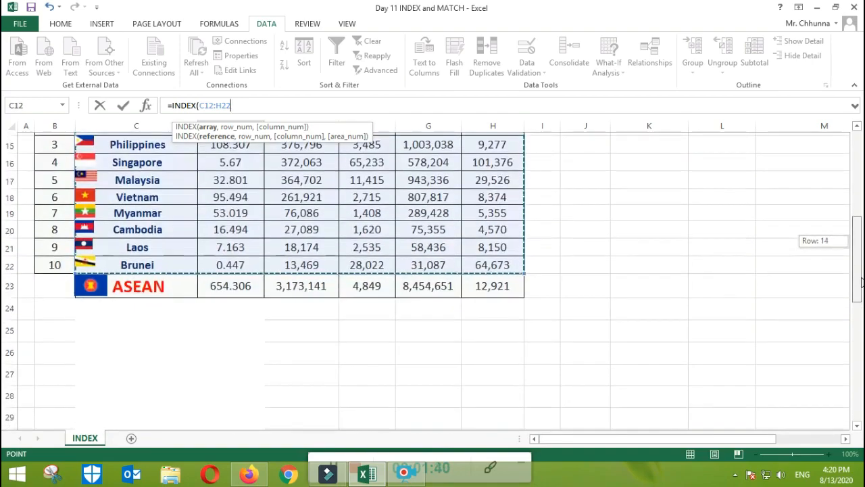
scroll(up, 3)
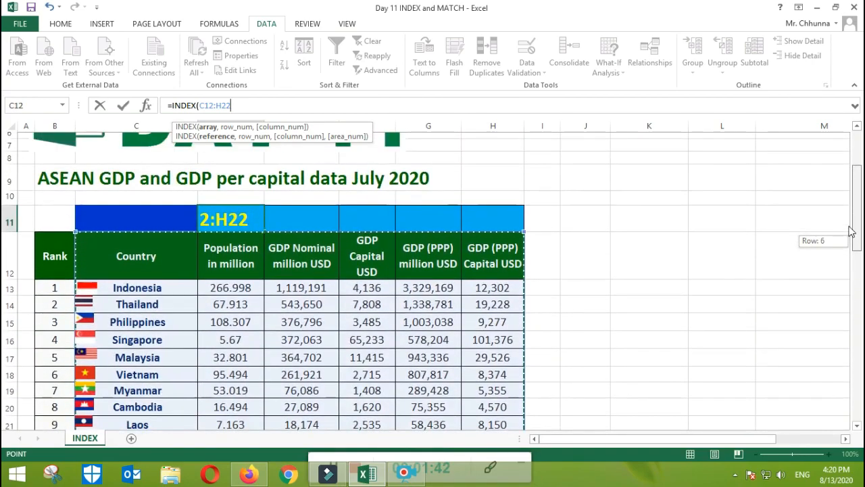
scroll(up, 3)
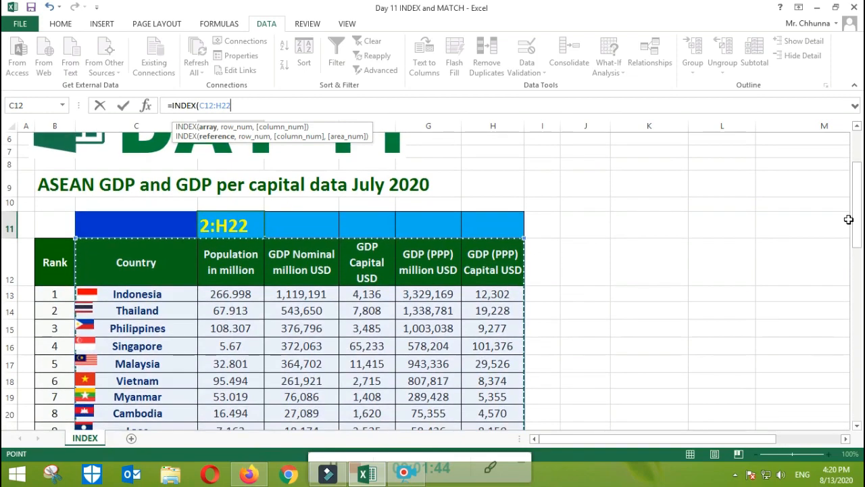
- Add MATCH( with the absolute lookup value $C$11
text(,)
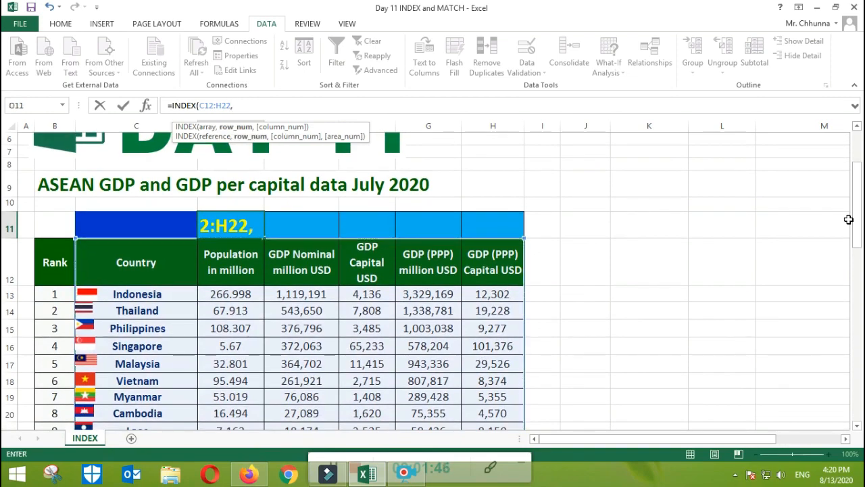
text(MATCH()
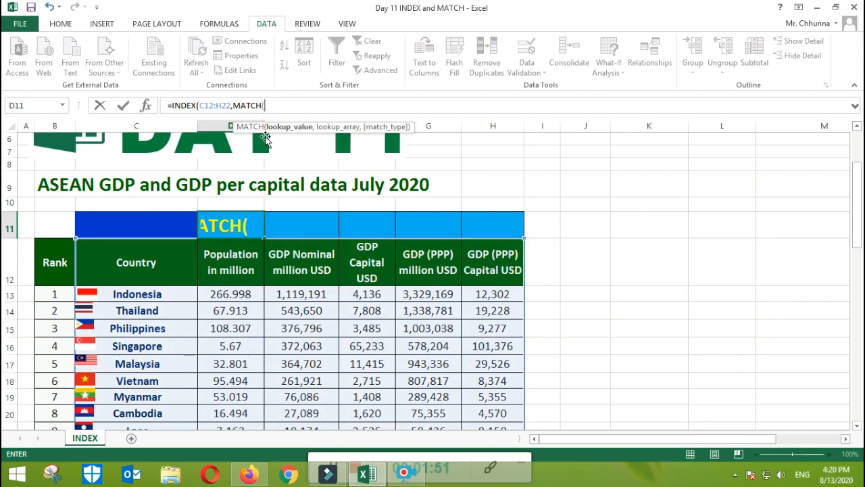
mouse_move(162, 223)
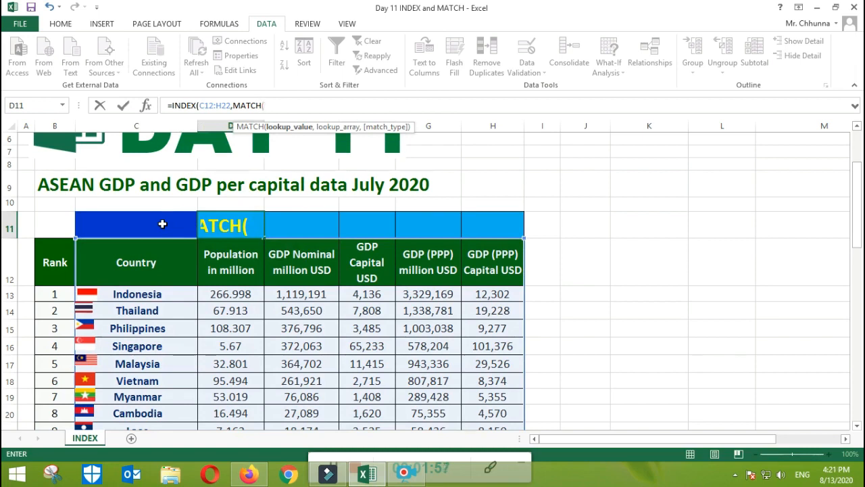
click(135, 225)
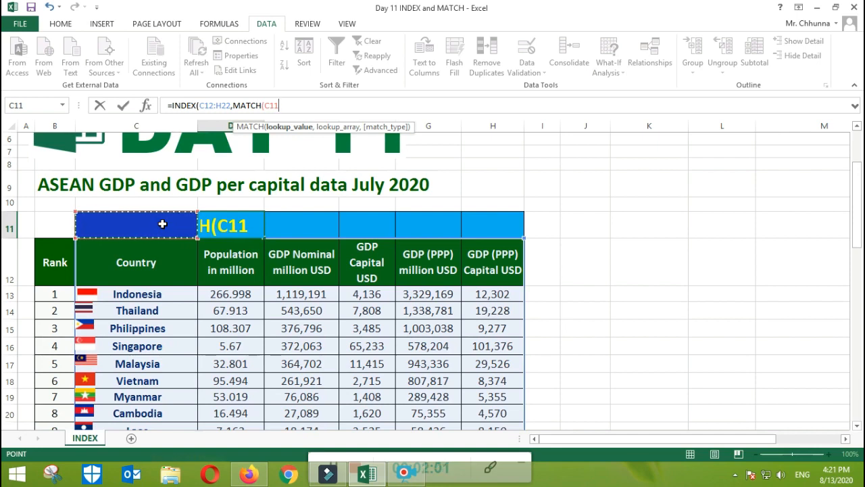
key(f4)
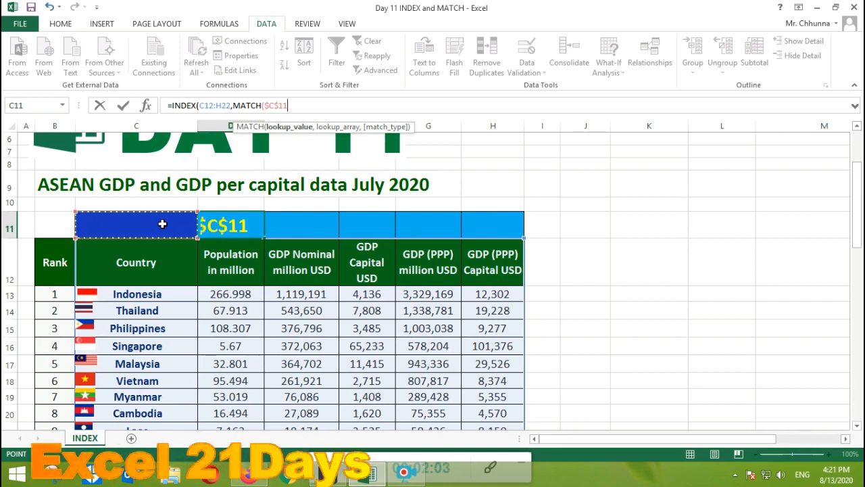
text(,C12:C22)
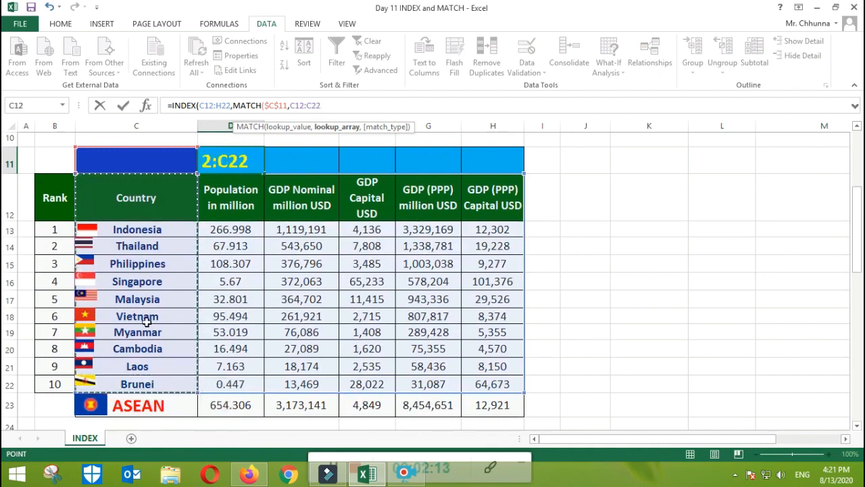
mouse_move(427, 126)
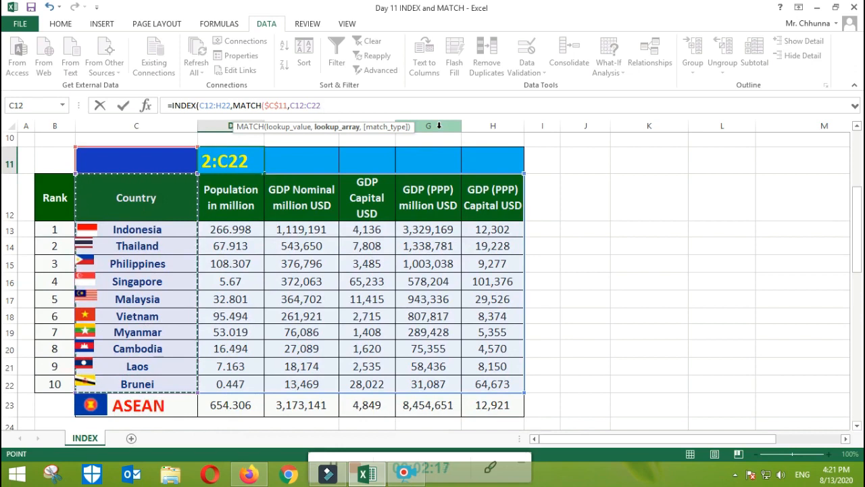
- Finish the row lookup against $C$12:$C$22 with exact match 0, and begin a second MATCH
key(f4)
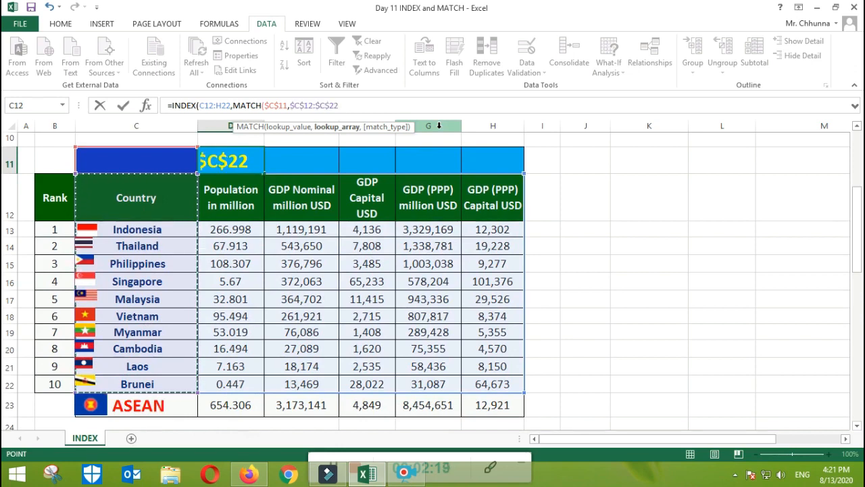
text(,0)
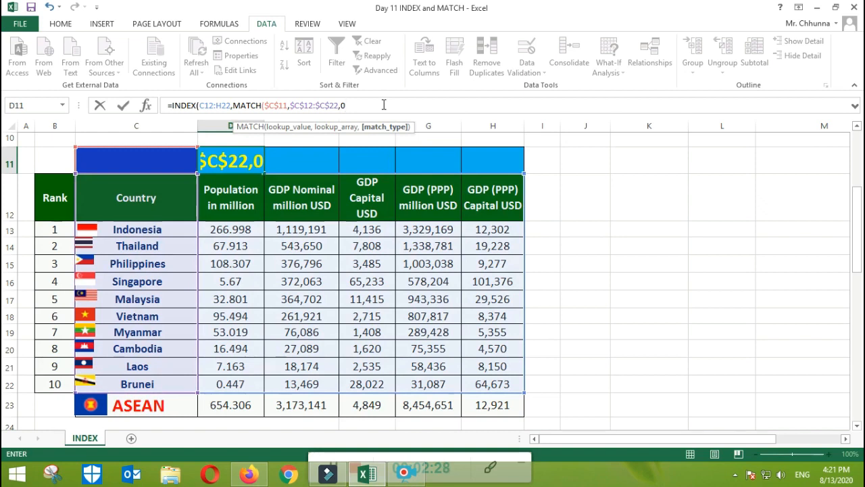
text())
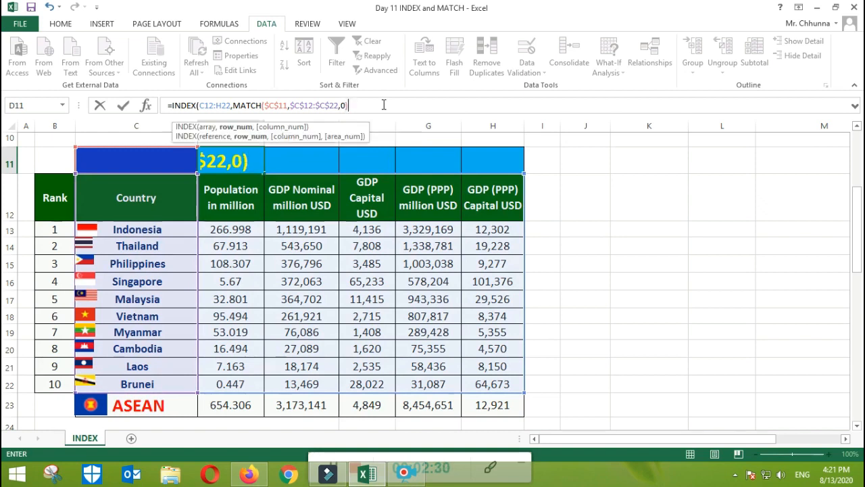
text(,)
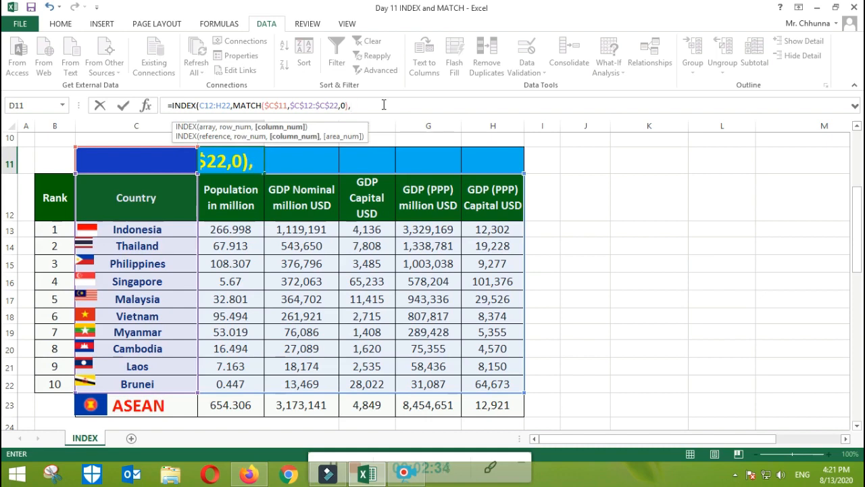
text(m)
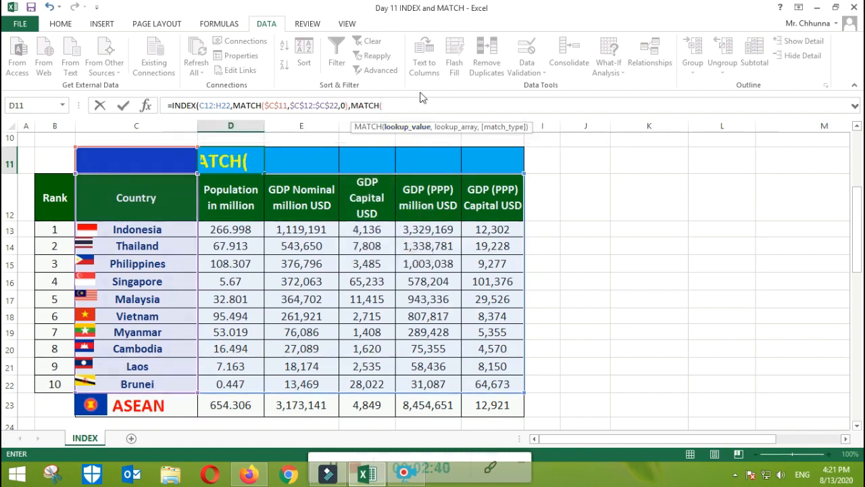
mouse_move(241, 198)
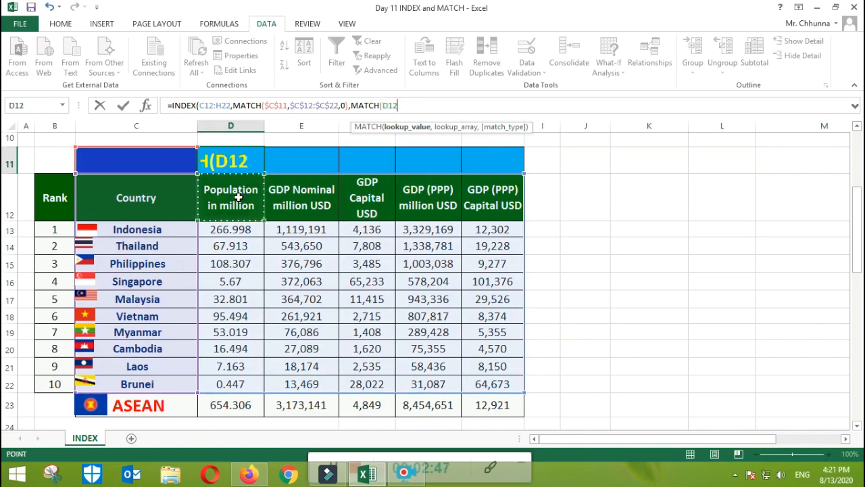
- Complete the column MATCH of D12 in C12:H12 with 0 and enter the formula, giving #N/A
text(,C12:H12)
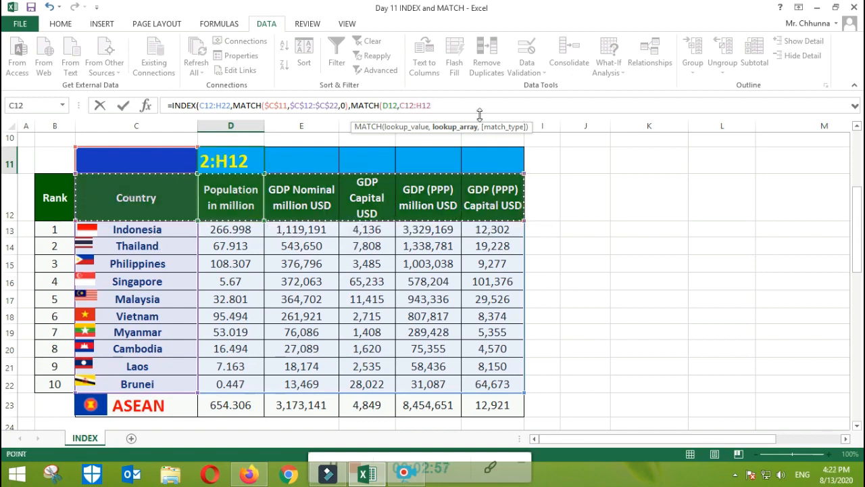
text(,)
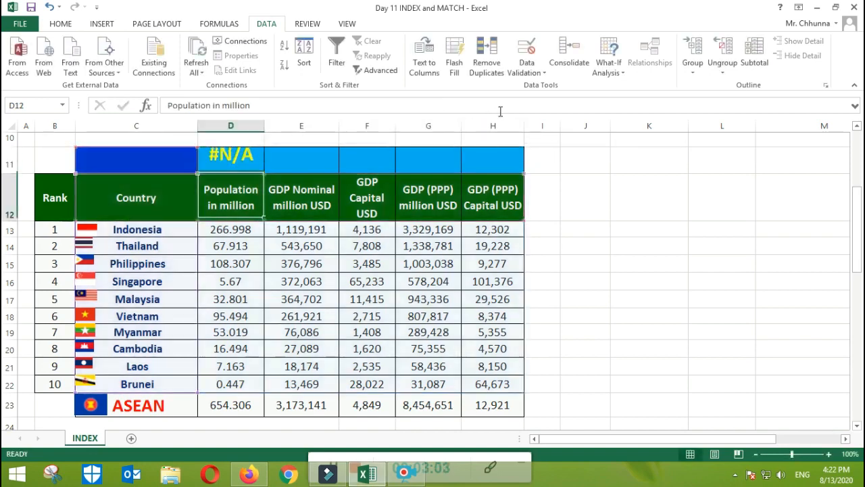
- Pick Indonesia from the C11 dropdown so D11 returns 267
scroll(up, 3)
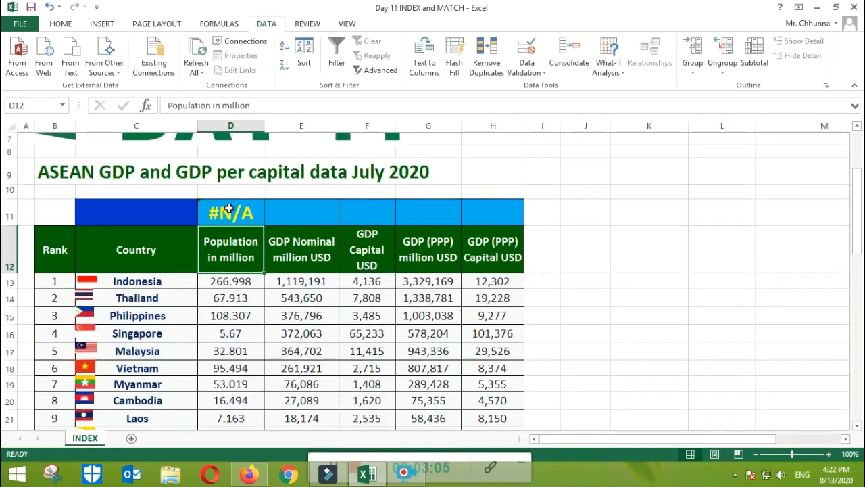
click(135, 214)
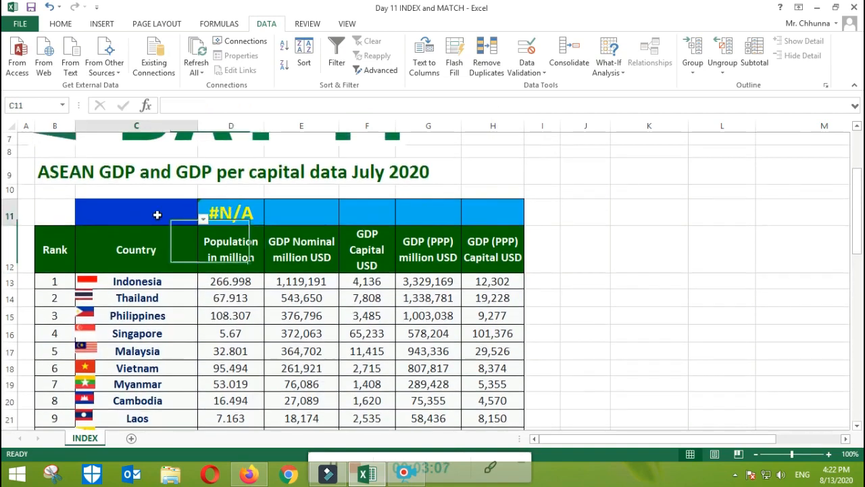
click(203, 219)
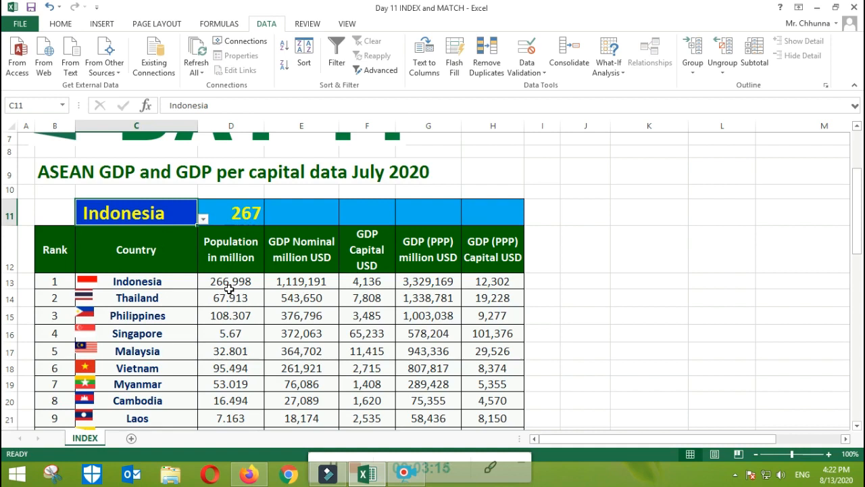
mouse_move(262, 265)
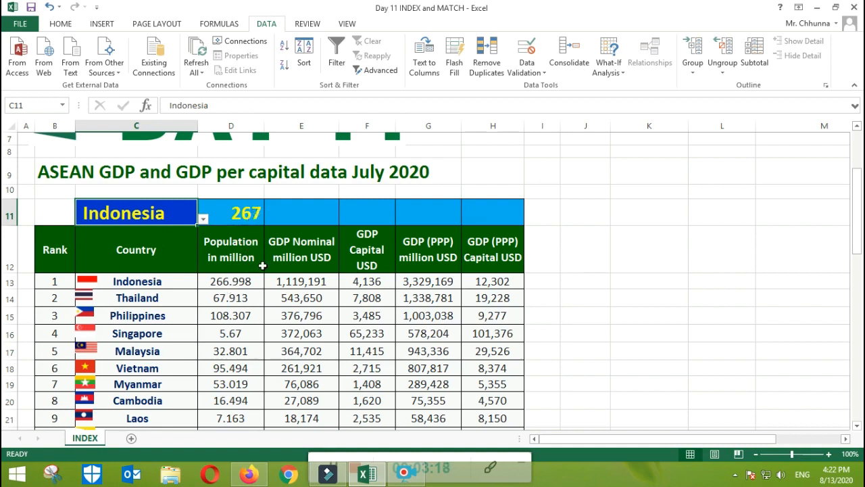
mouse_move(202, 212)
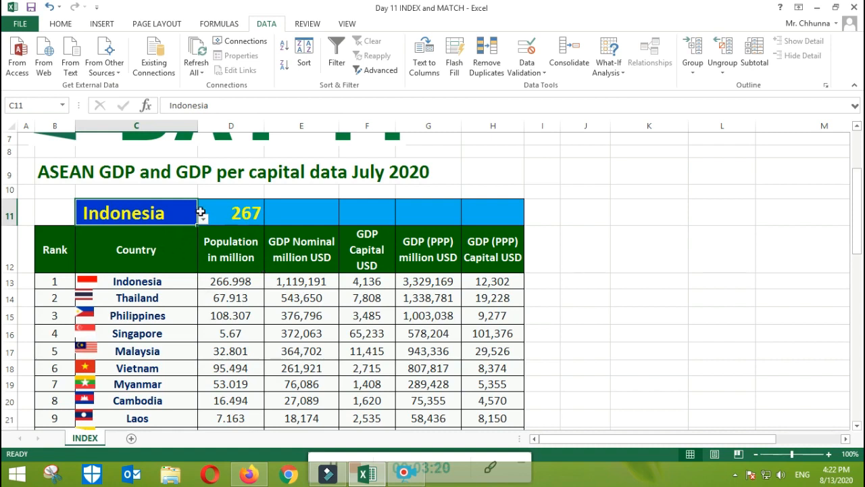
- Try Thailand, Philippines and Vietnam in the C11 dropdown, checking D11 each time
click(203, 212)
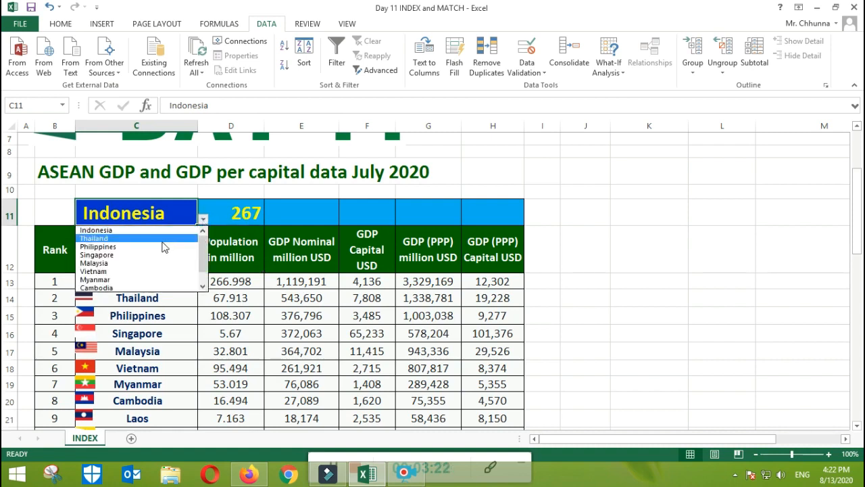
click(93, 230)
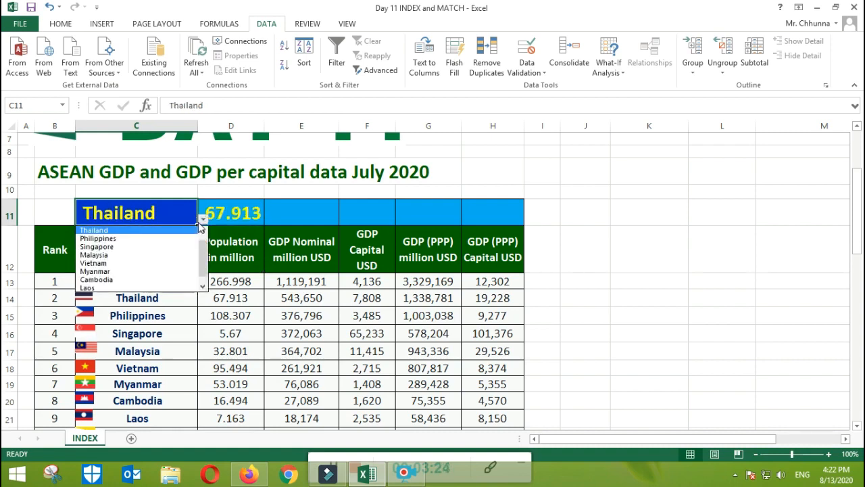
click(97, 238)
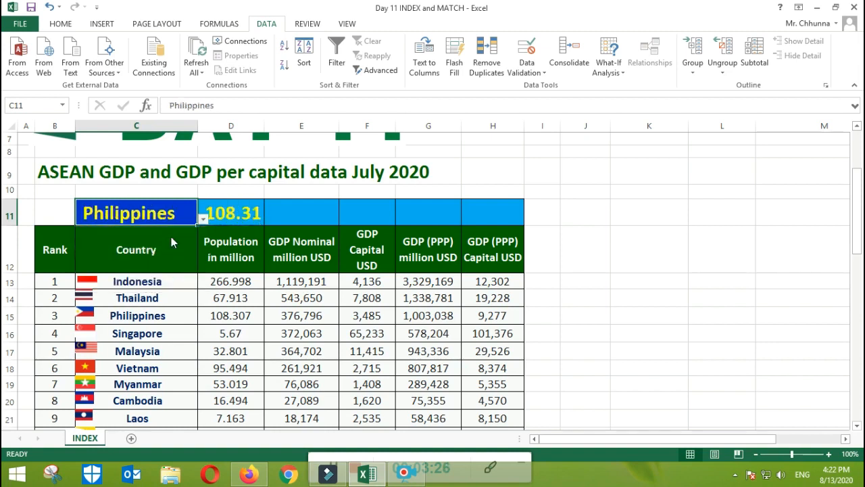
click(203, 219)
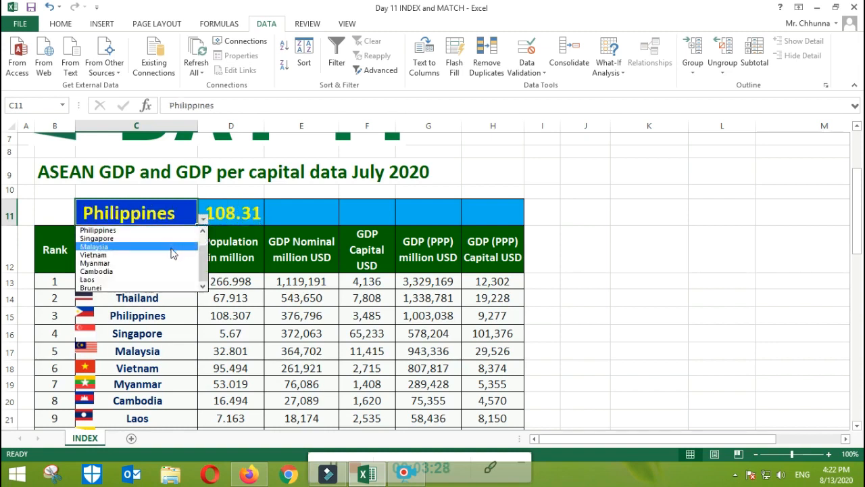
click(106, 246)
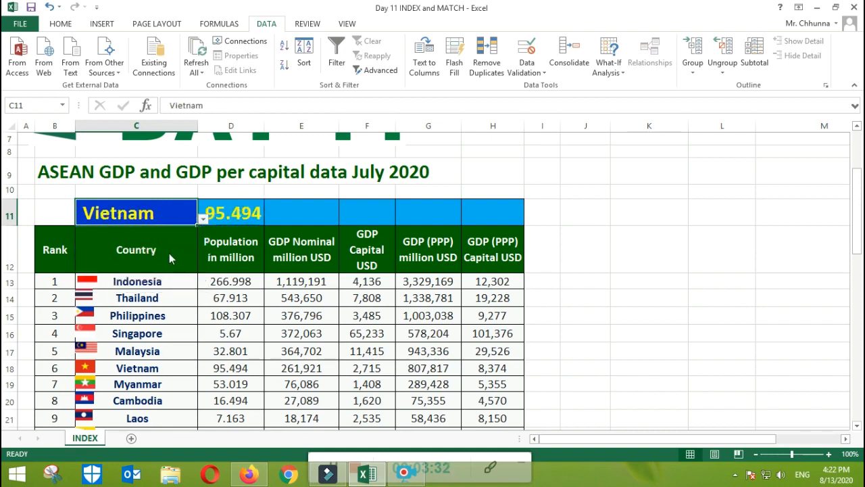
- Try Myanmar, Laos and finally Brunei, leaving D11 at 0.447
click(203, 219)
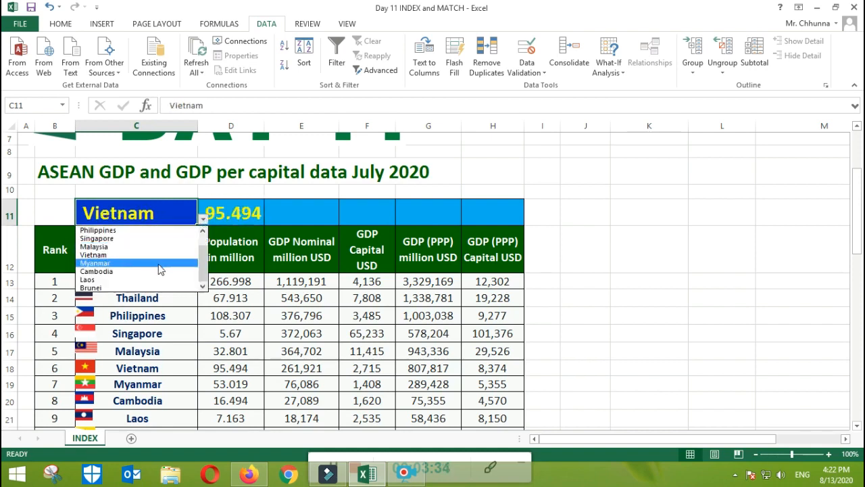
click(95, 263)
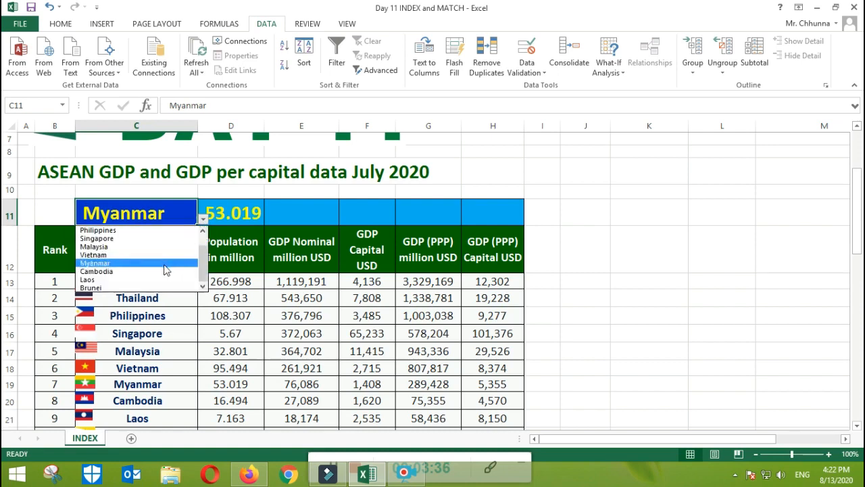
click(95, 270)
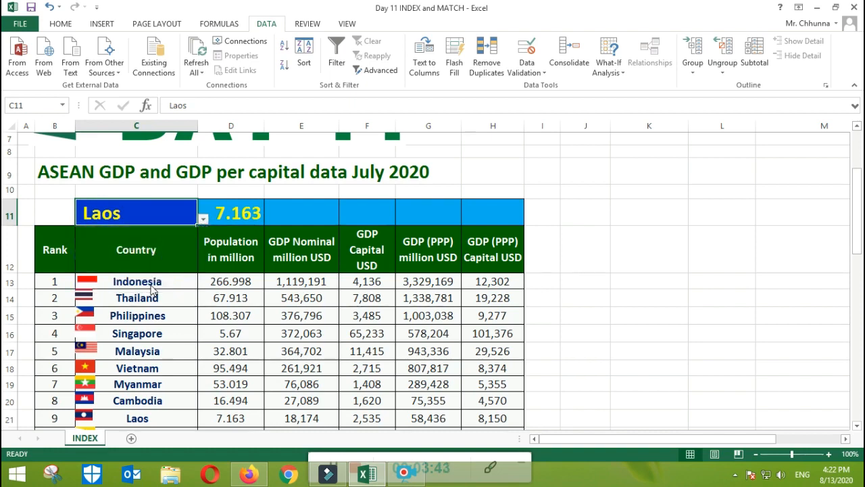
click(203, 219)
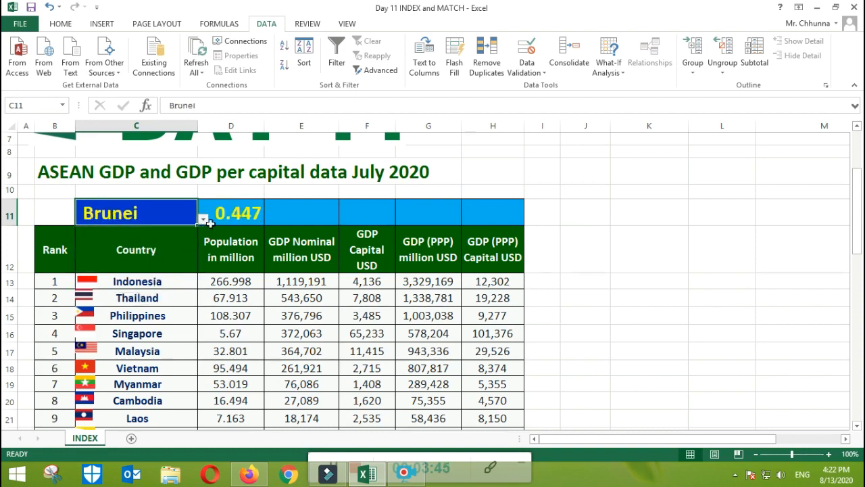
click(203, 219)
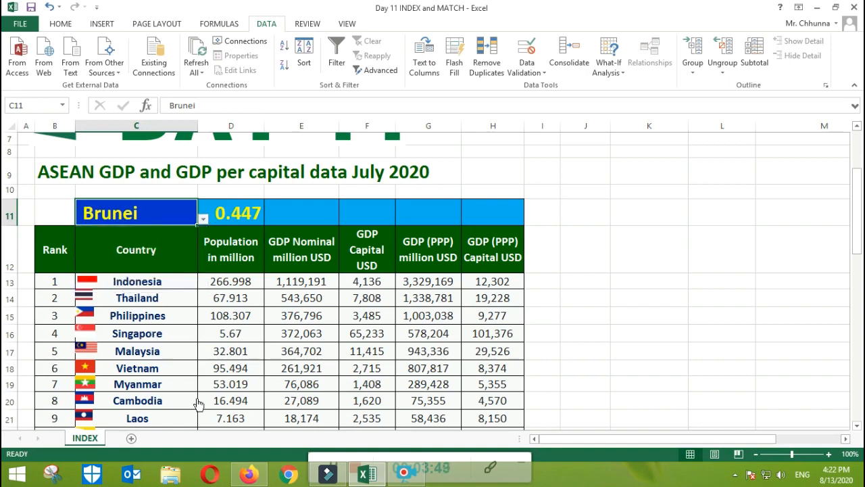
scroll(down, 3)
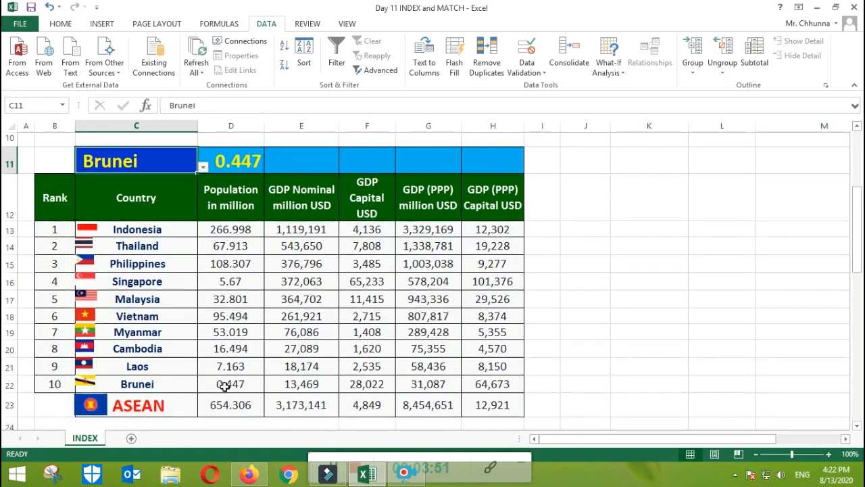
scroll(up, 3)
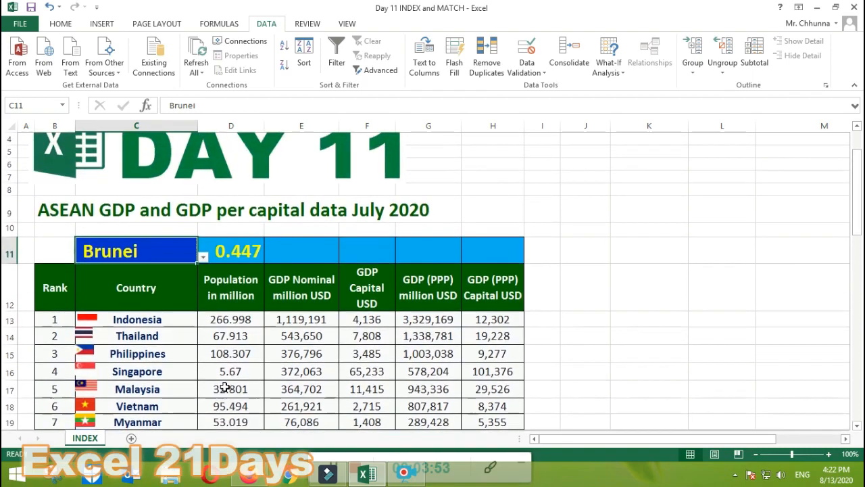
click(301, 250)
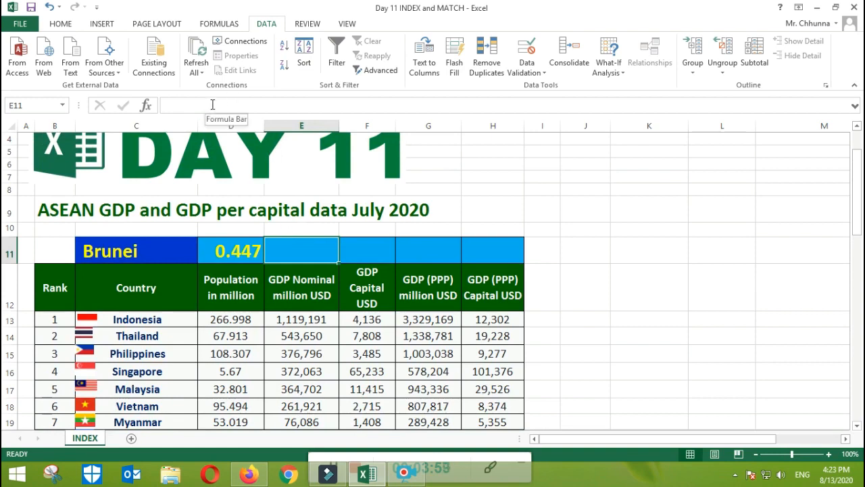
- Start =INDEX(C12:H22,MATCH($C$11, in E11 with C11 made absolute
text(=)
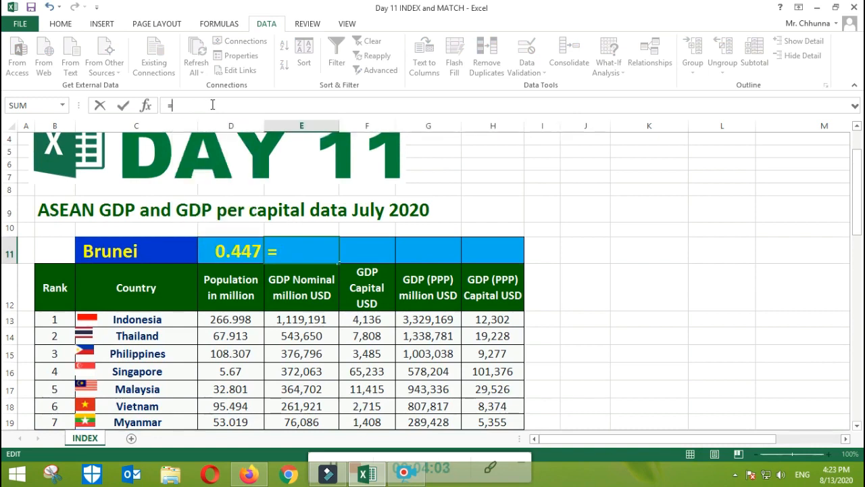
text(index)
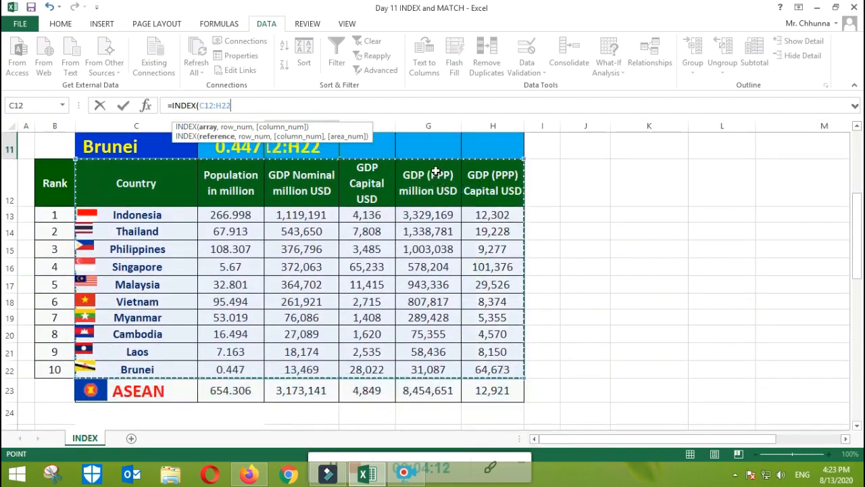
text(,)
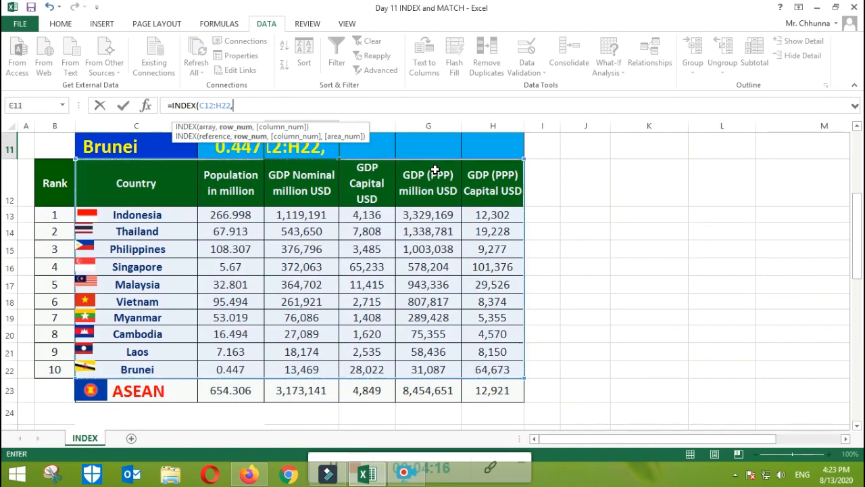
text(ma)
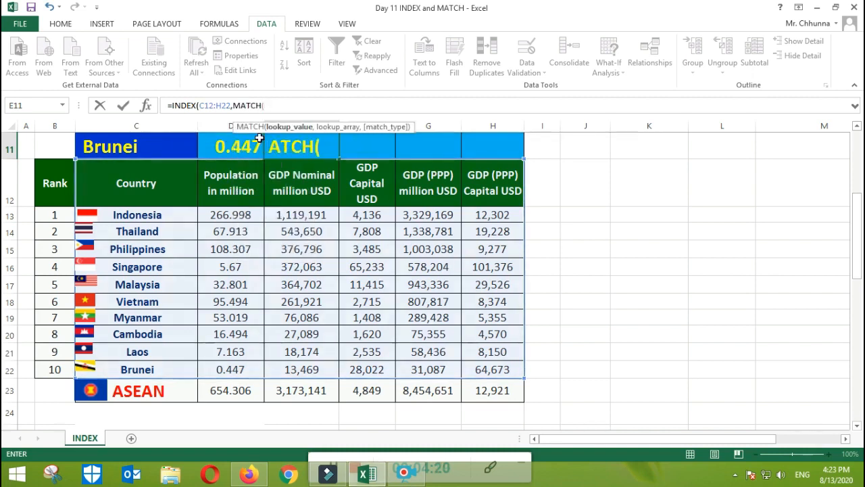
mouse_move(849, 169)
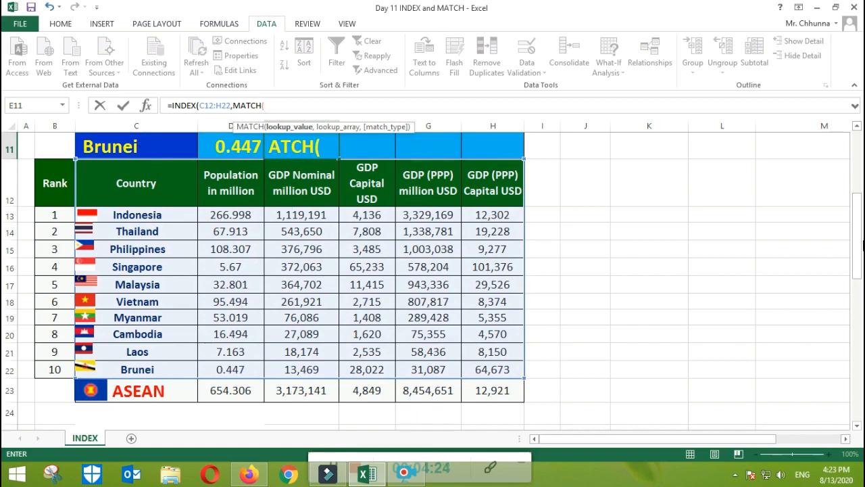
click(135, 201)
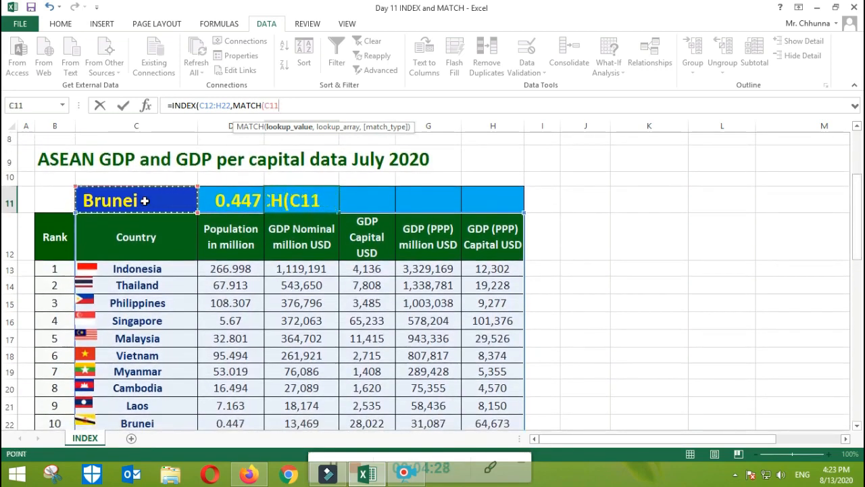
key(f4)
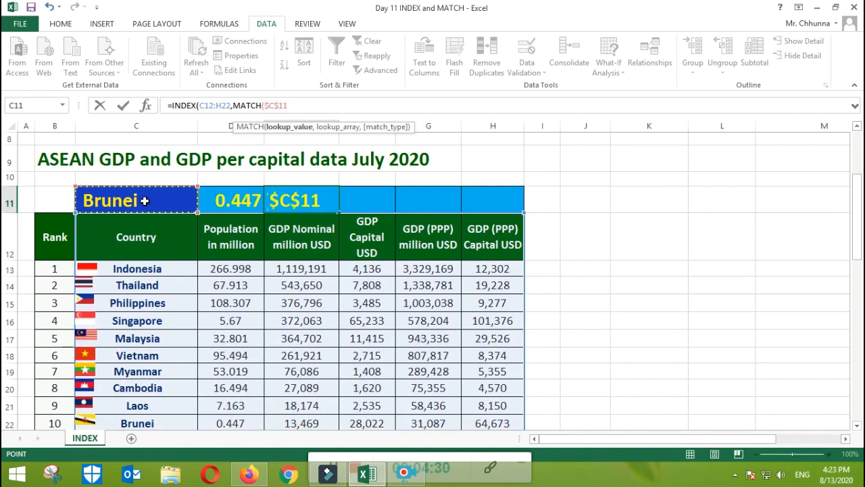
text(,)
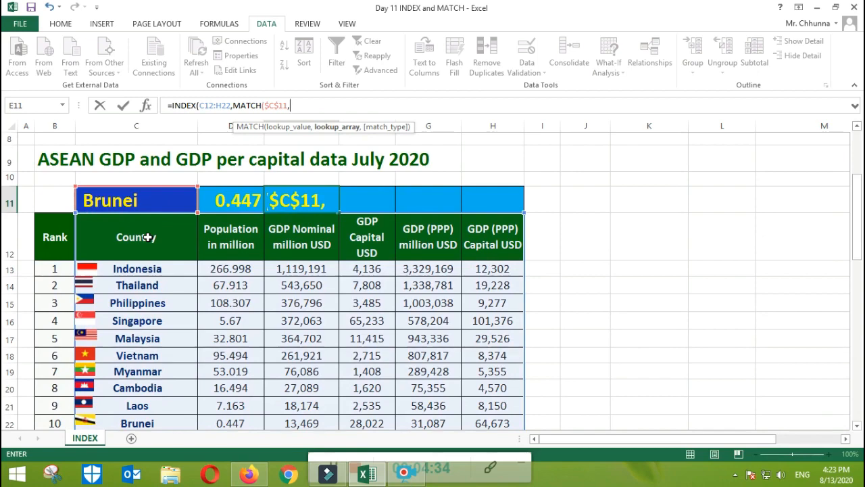
mouse_move(160, 267)
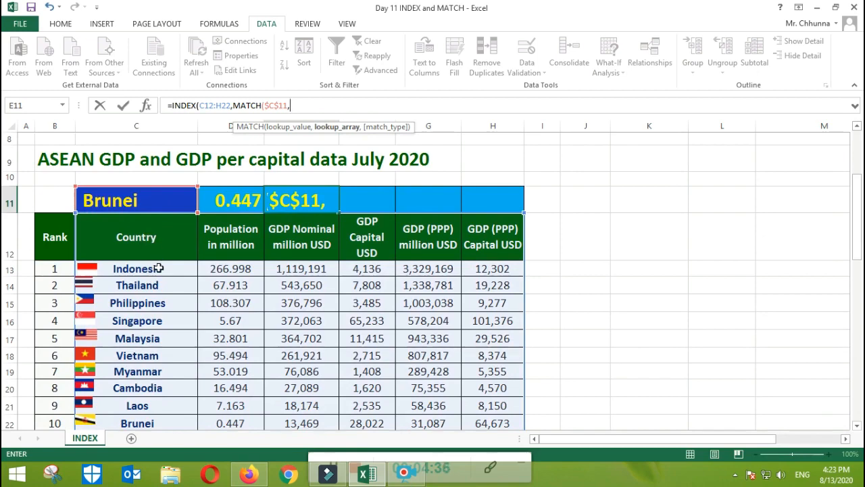
- Use the absolute country list $C$12:$C$22 as lookup range with exact match 0
drag(135, 228, 135, 383)
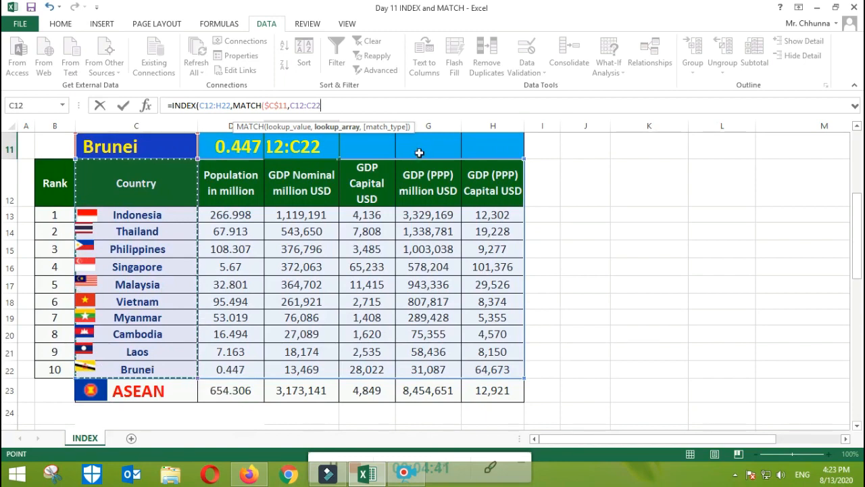
key(f4)
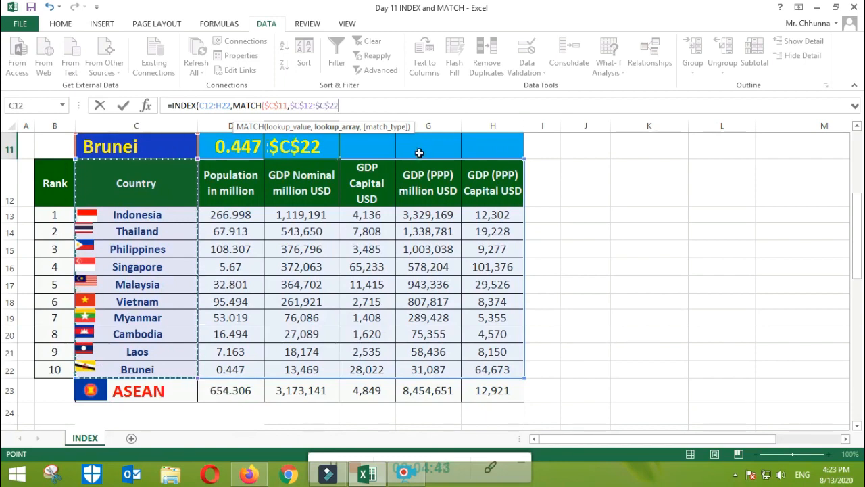
text(,)
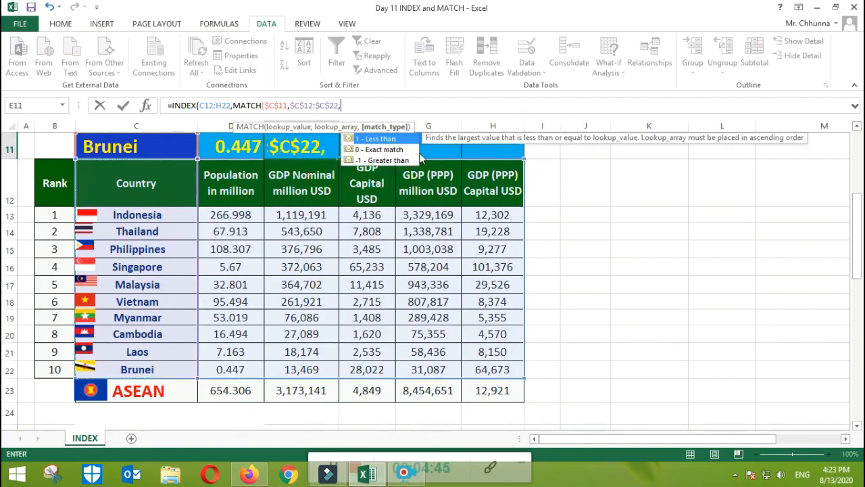
text(0)
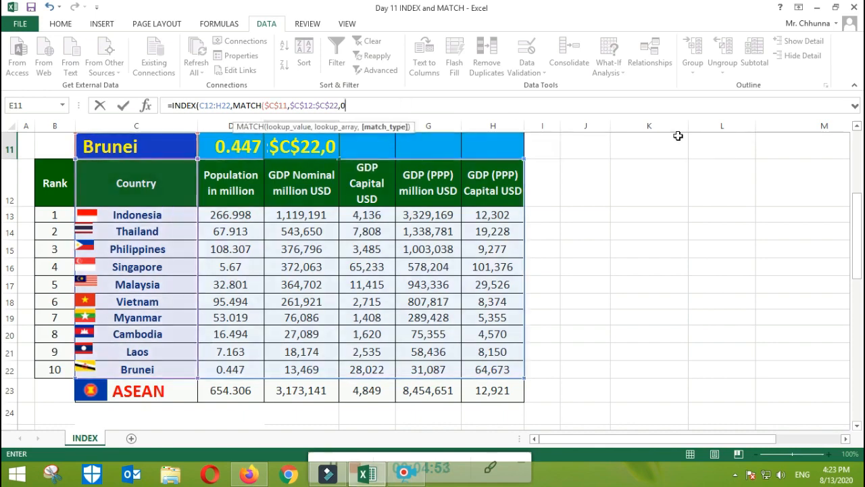
scroll(up, 3)
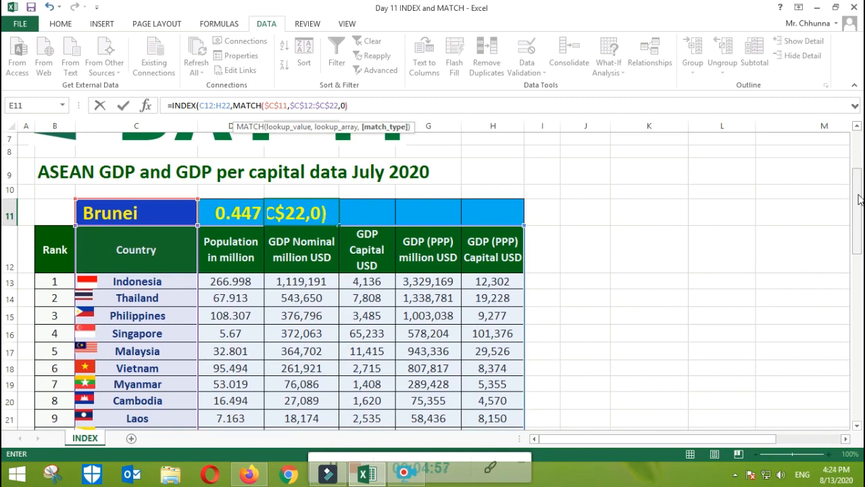
- Add the column MATCH(E12,C12:H12,0) and enter E11's formula, prompting a correction dialog
text(,)
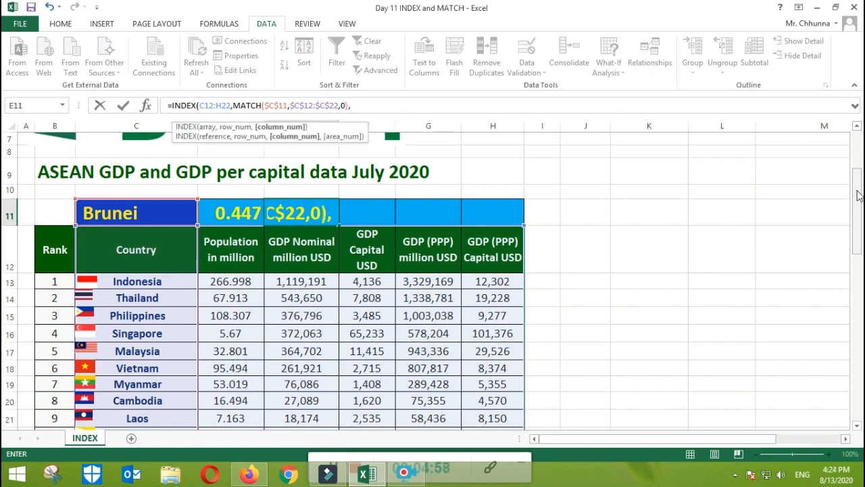
text(ma)
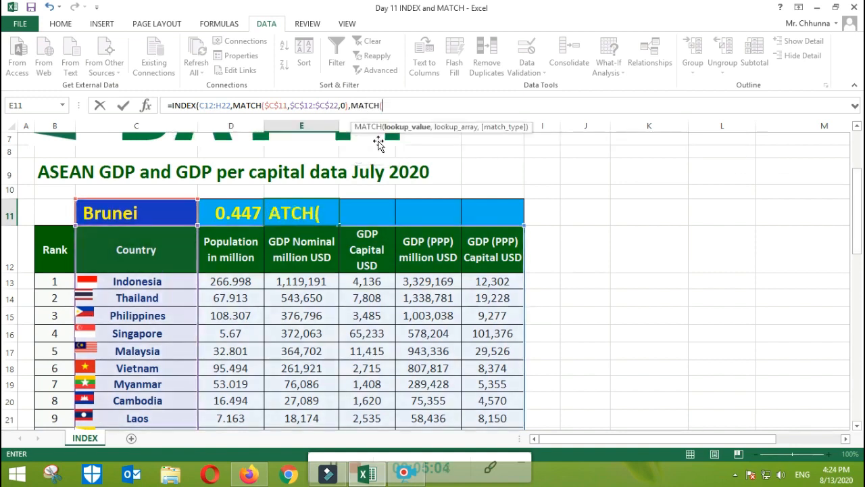
mouse_move(300, 257)
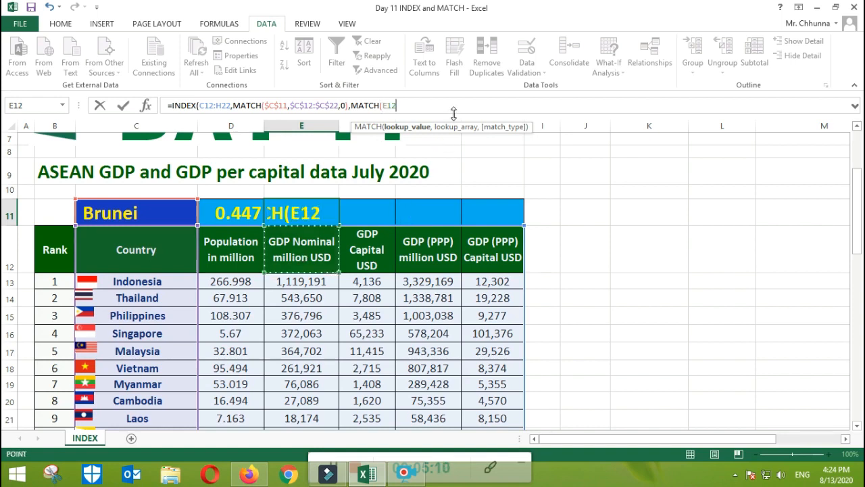
text(,C12:H12)
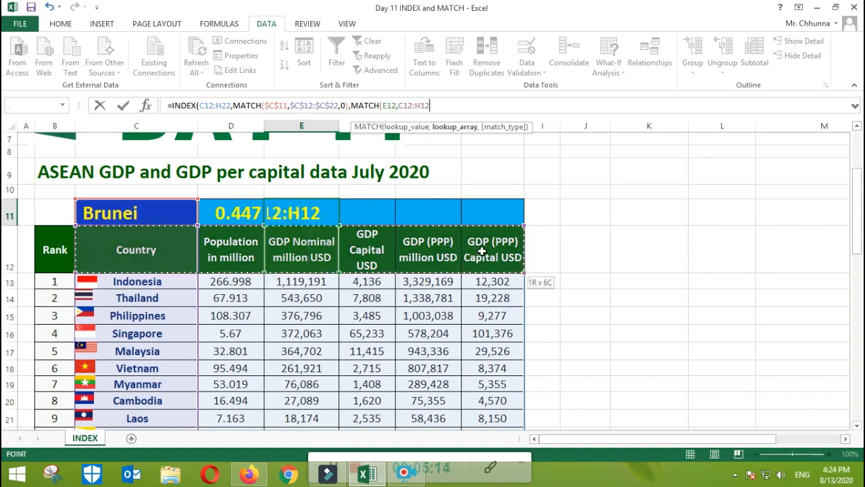
text(,0))
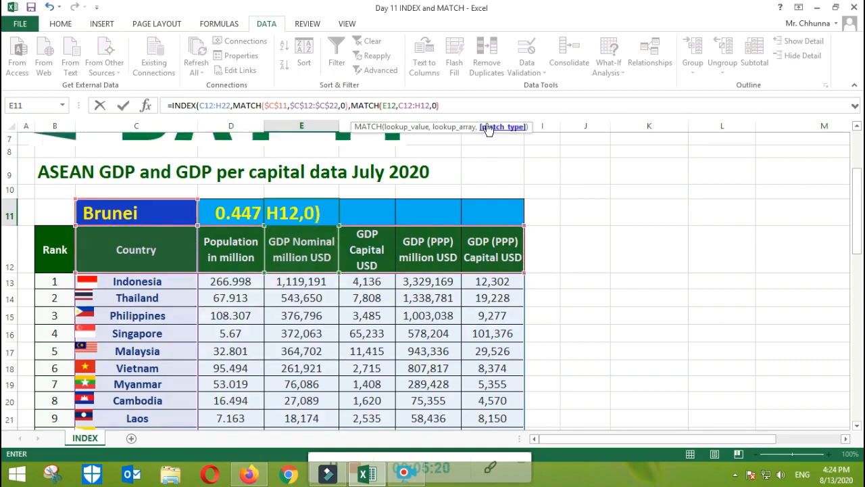
key(Return)
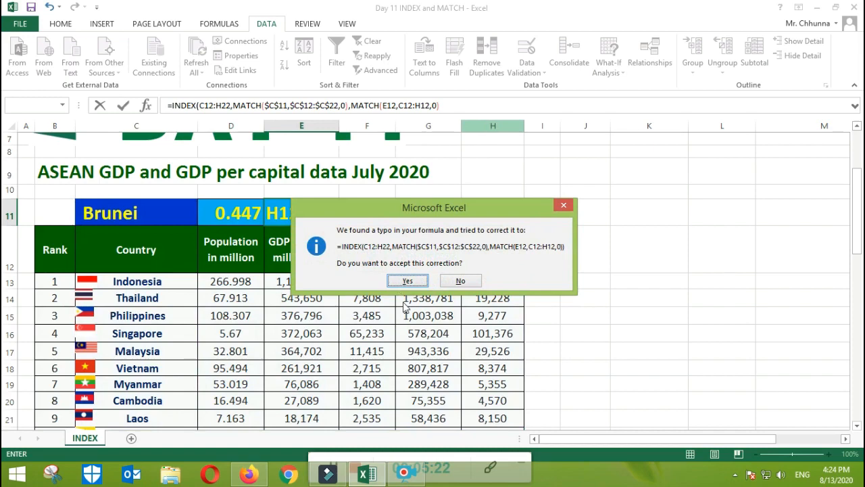
- Accept Excel's correction and format E11 as Accounting, showing $13,469.00
click(407, 280)
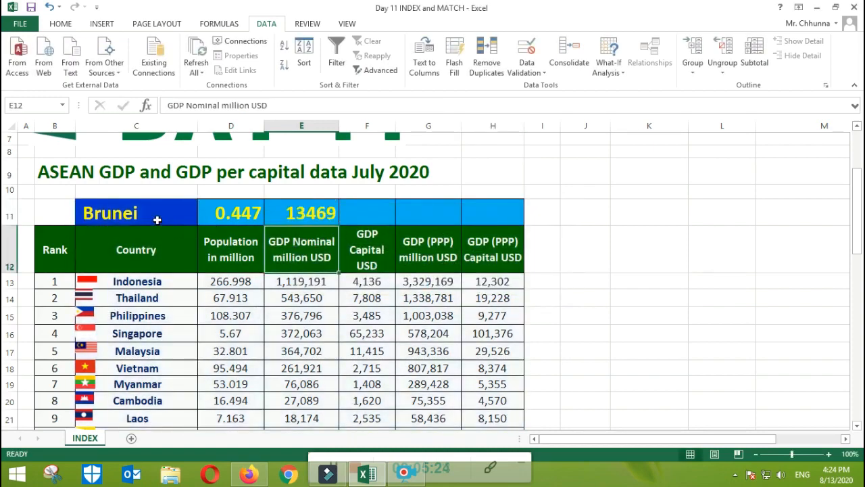
mouse_move(118, 373)
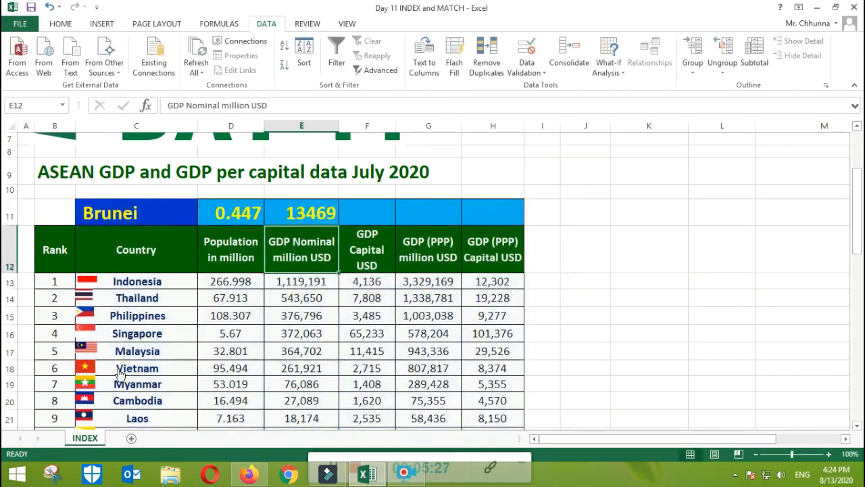
click(368, 211)
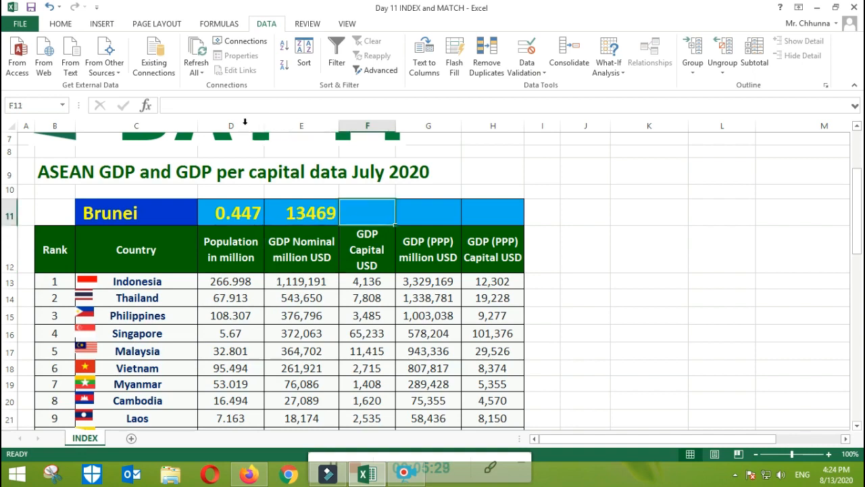
mouse_move(200, 108)
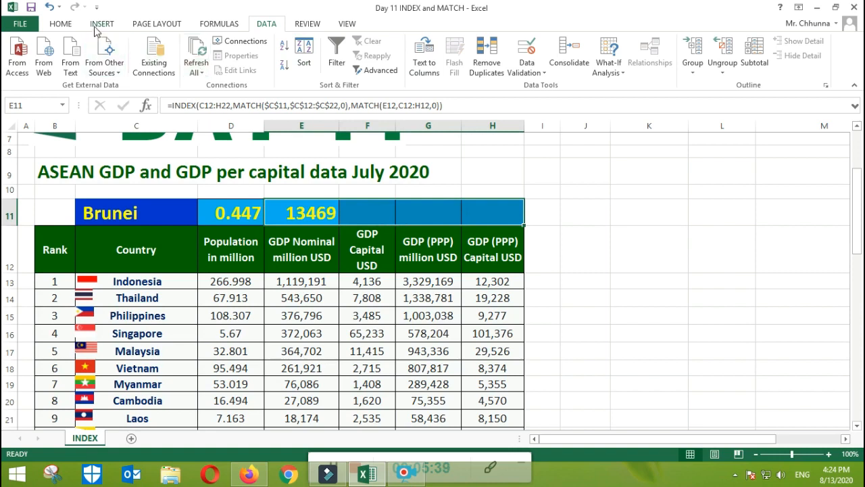
click(60, 23)
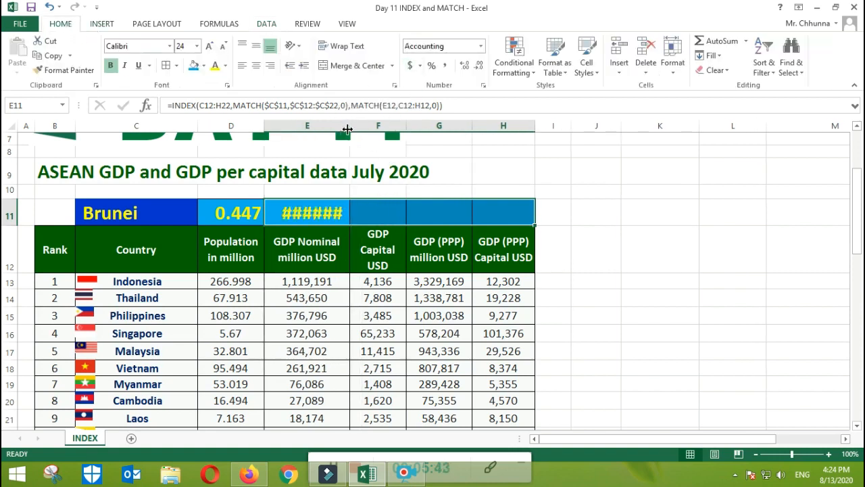
mouse_move(398, 184)
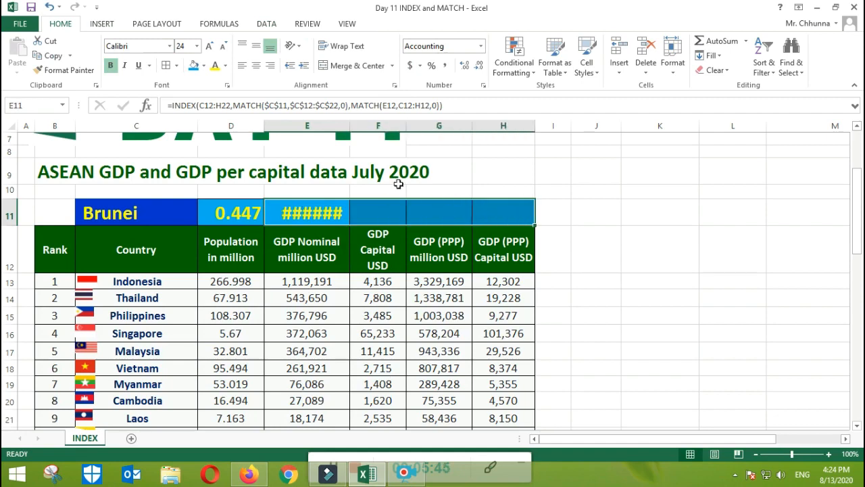
click(197, 46)
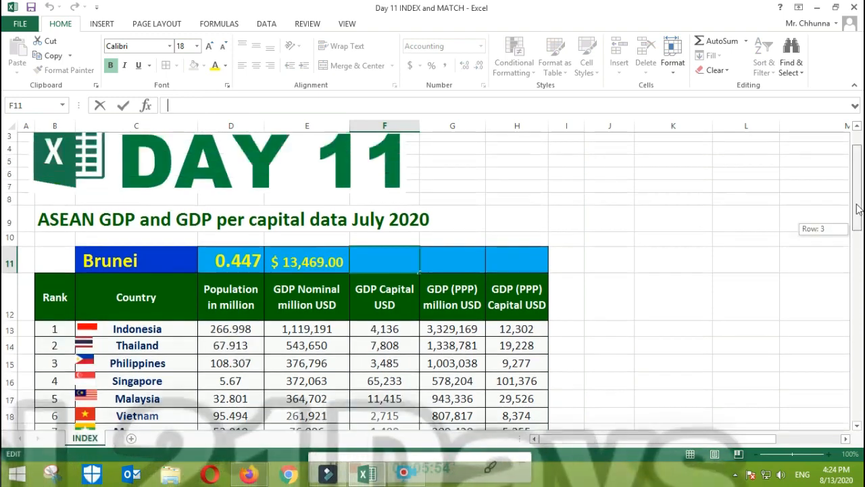
- Start =INDEX(C12:H22,MATCH( in F11 using the country in C11 as lookup value
scroll(up, 3)
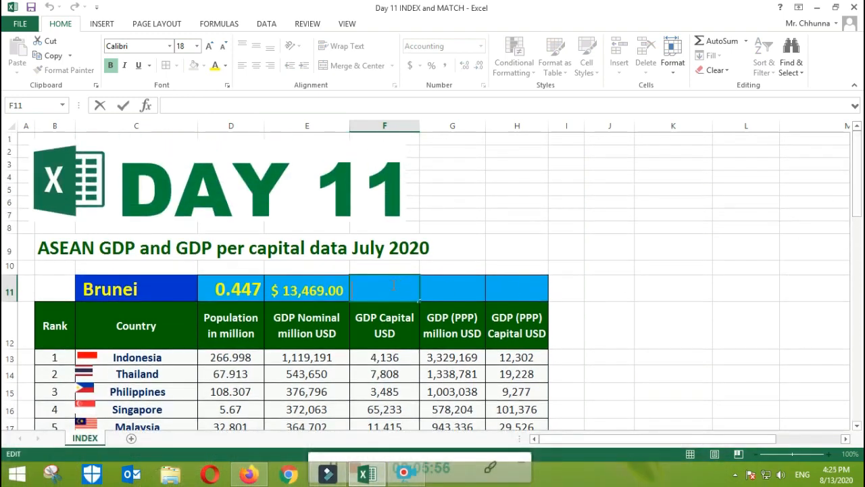
text(=)
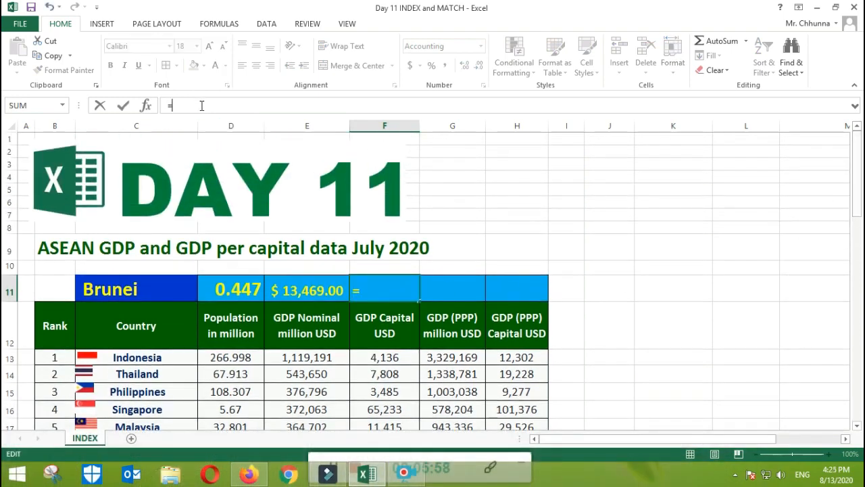
text(index)
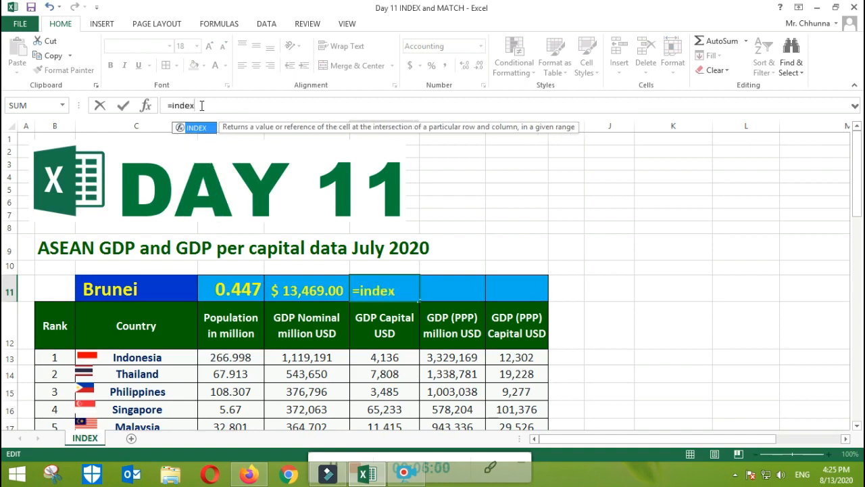
text(()
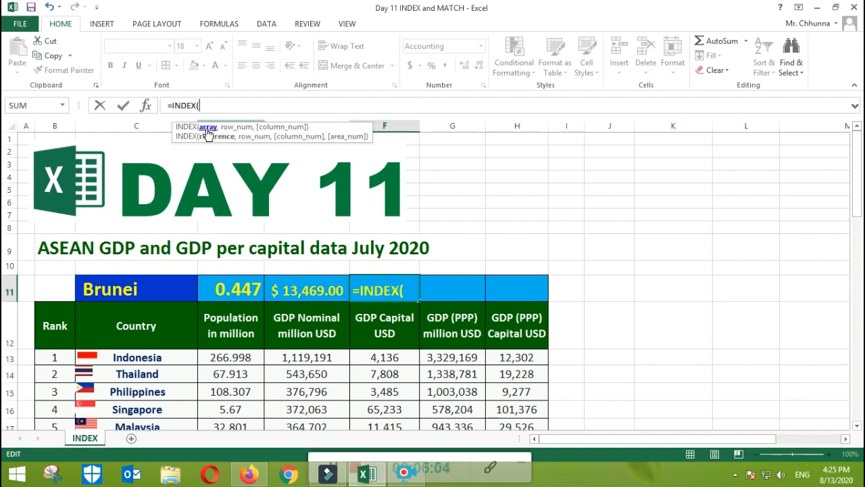
mouse_move(306, 233)
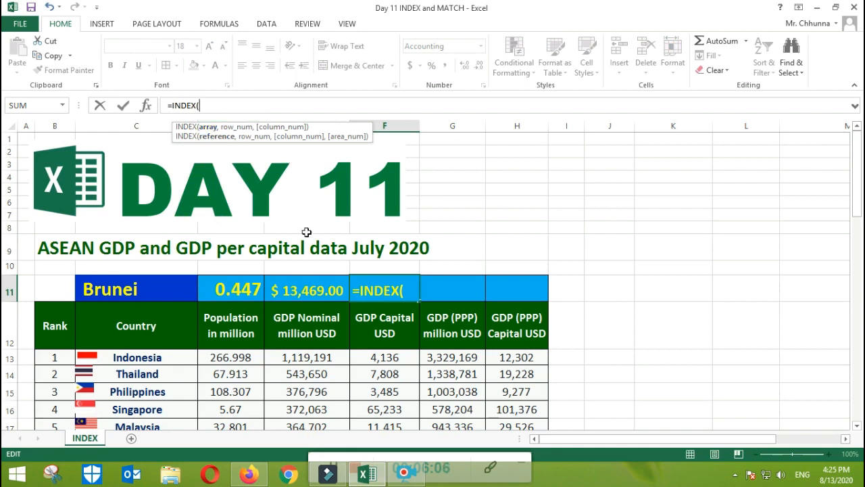
mouse_move(136, 326)
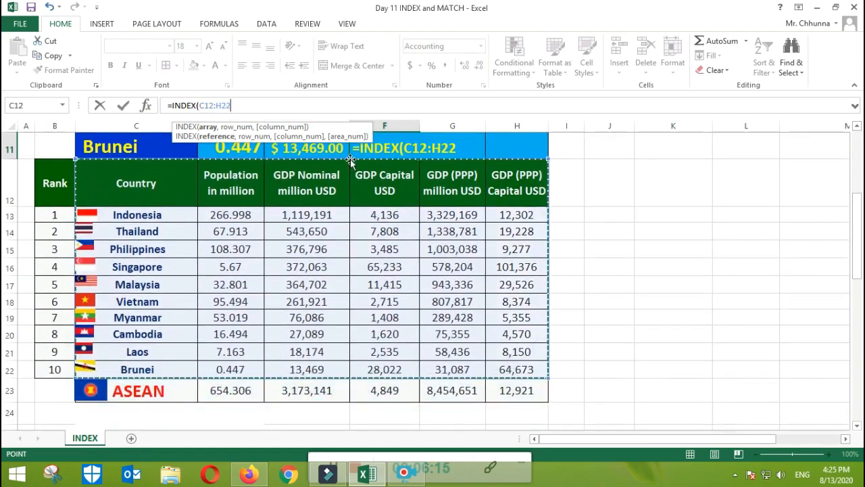
text(,)
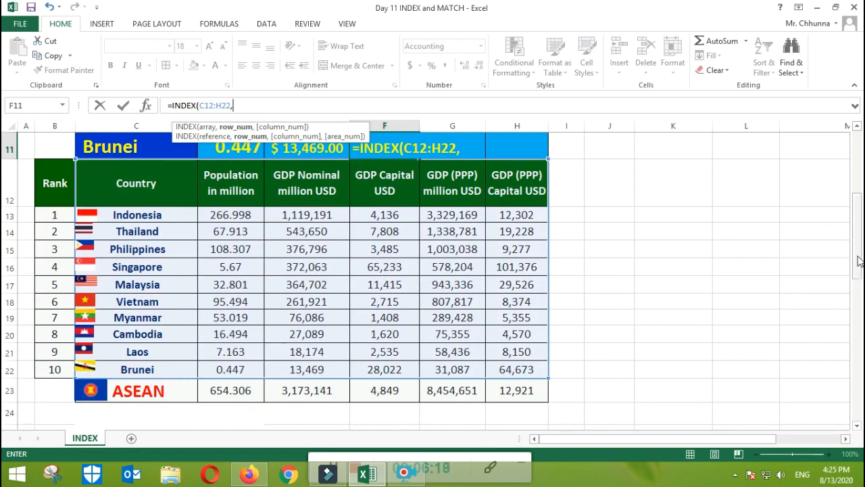
text(m)
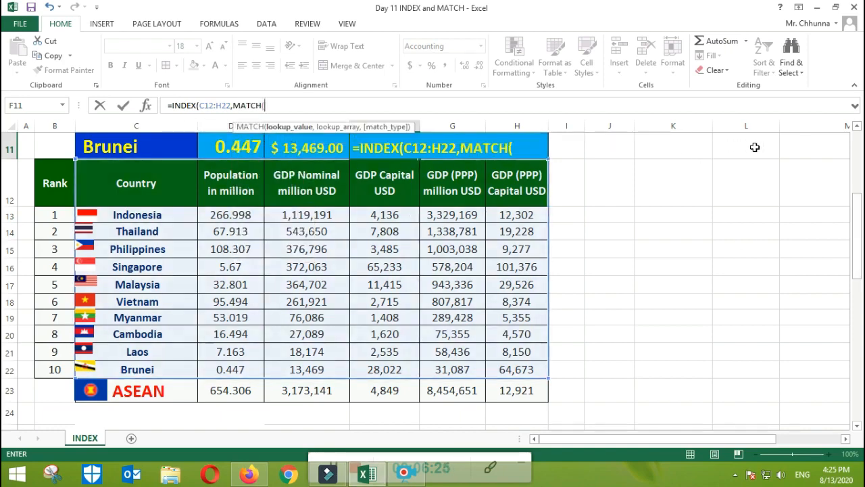
scroll(up, 3)
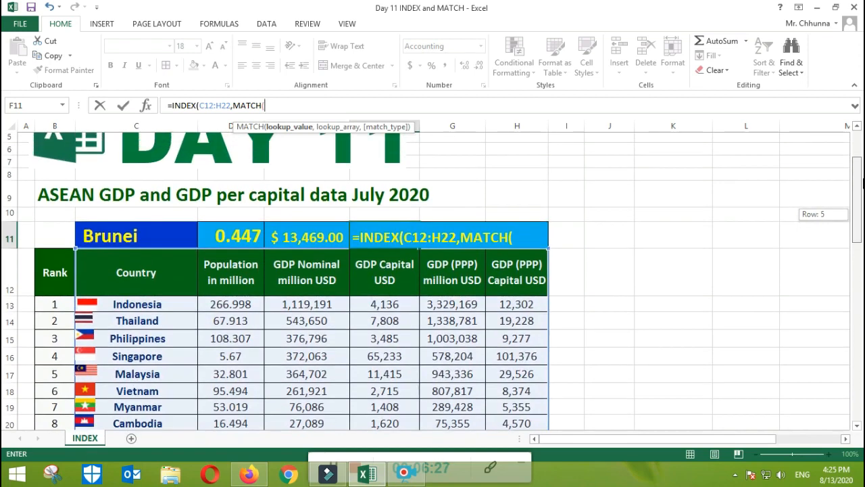
click(110, 238)
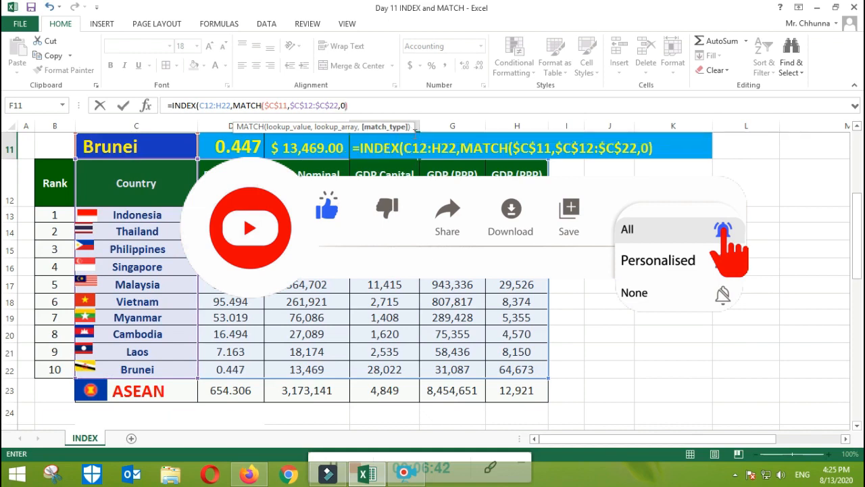
- Finish with the $C$12:$C$22 row range and MATCH(F12,C12:H12,0), accepting the correction to get $28,022.00
text(,ma)
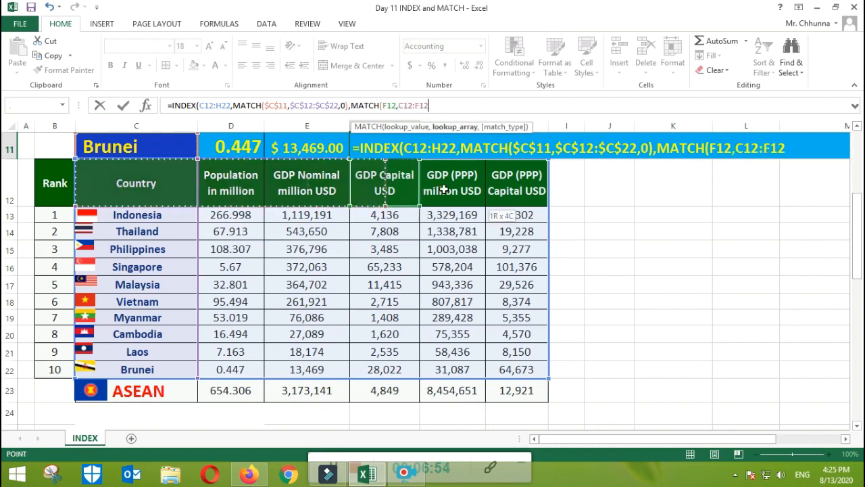
text(,)
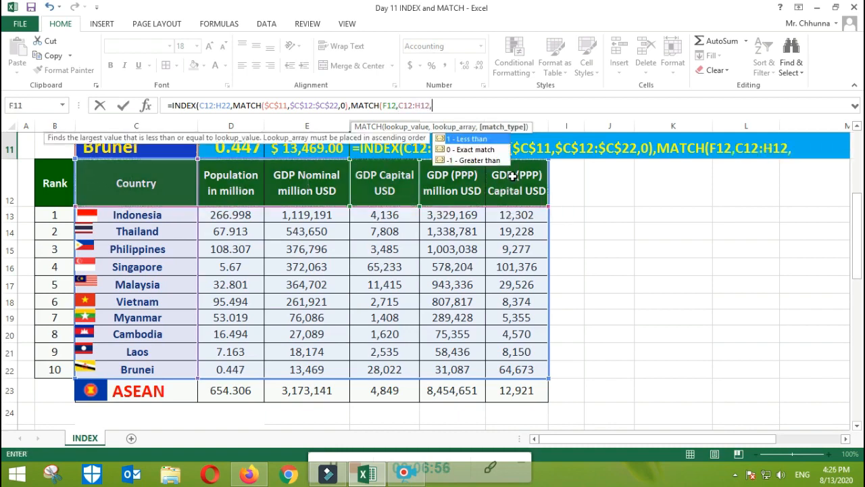
text(0))
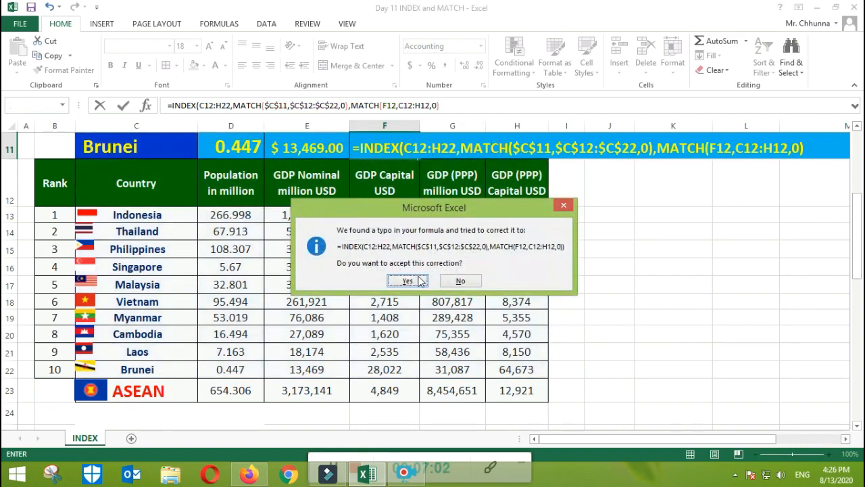
click(407, 280)
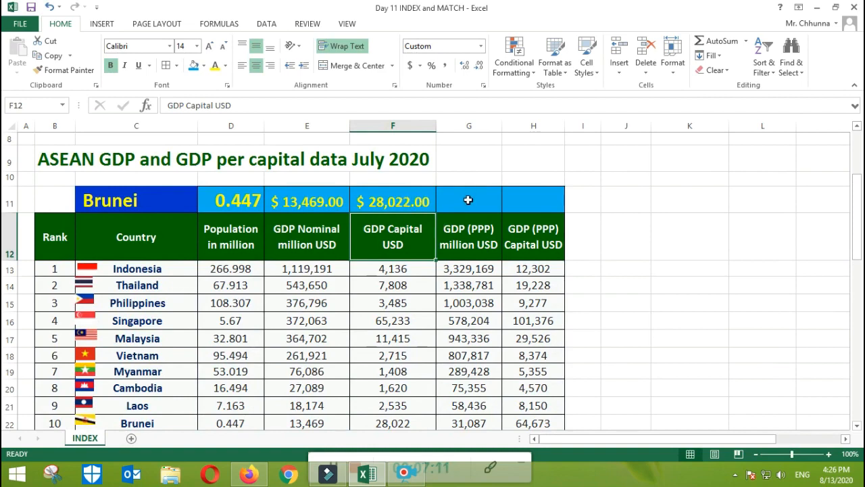
- Start G11's INDEX over C12:H22 with a MATCH of absolute $C$11 against the country column, exact match
click(467, 200)
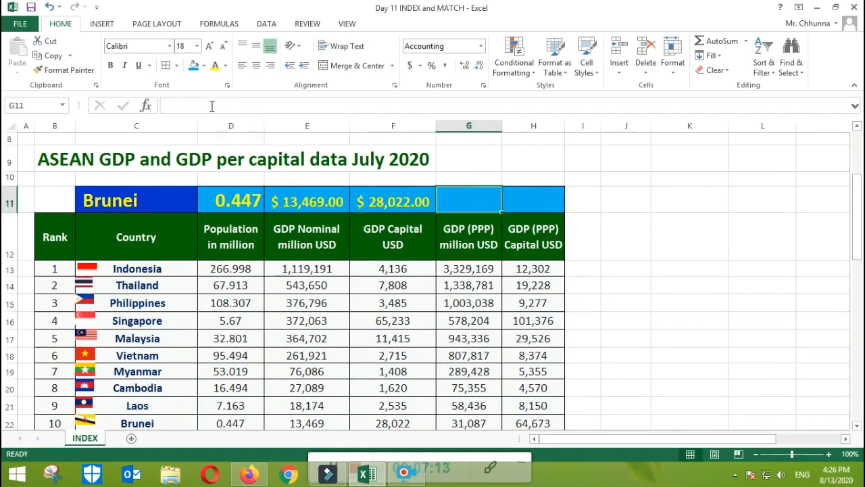
text(=)
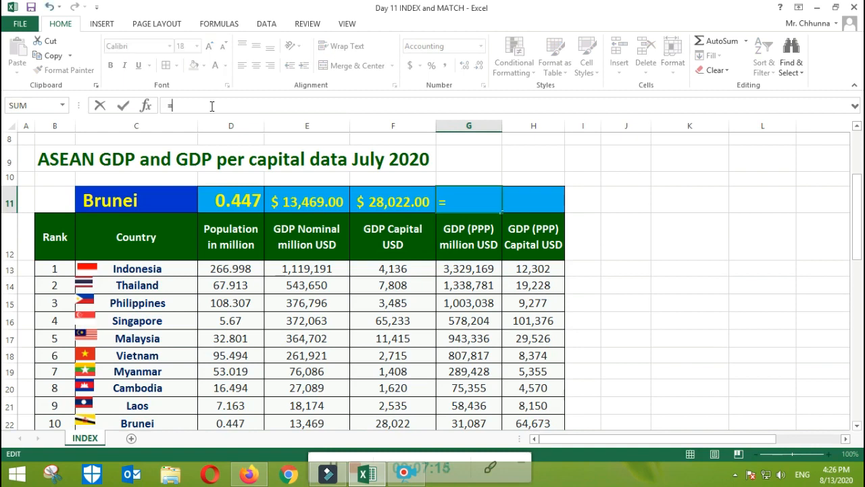
text(in)
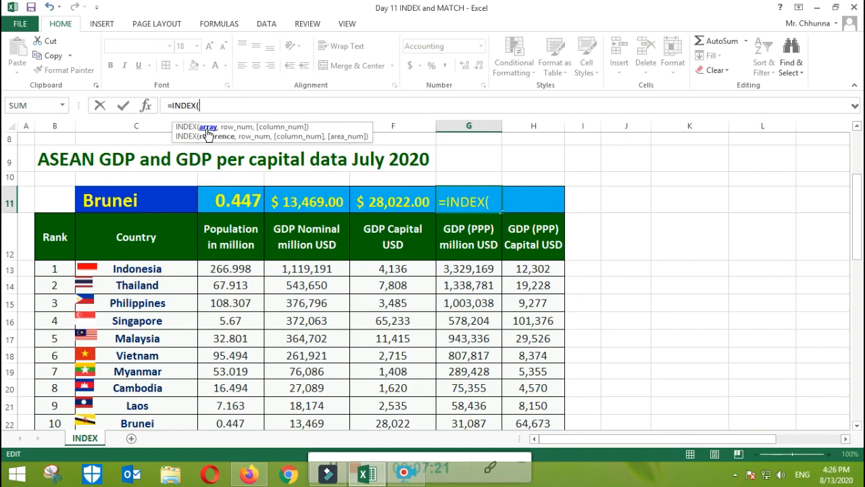
mouse_move(152, 276)
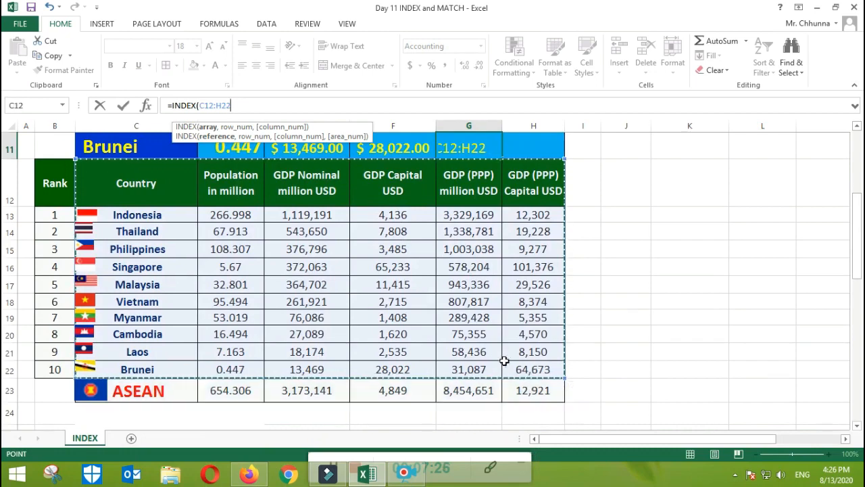
scroll(down, 3)
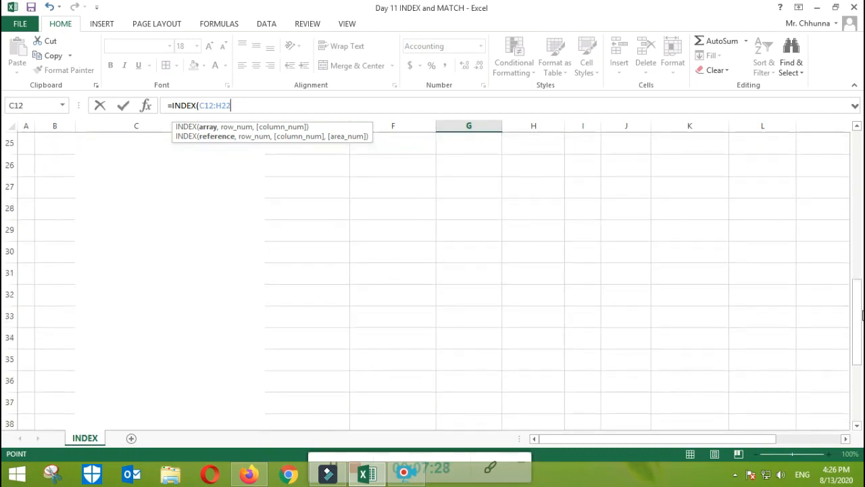
mouse_move(849, 347)
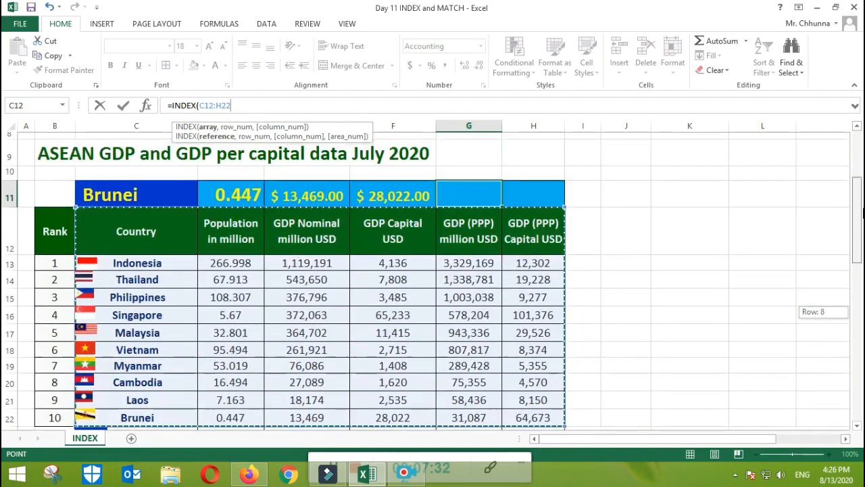
text(,)
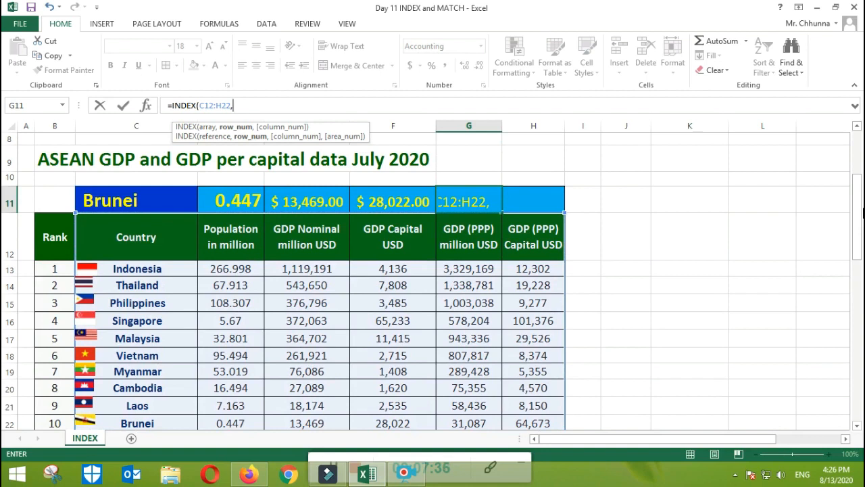
text(m)
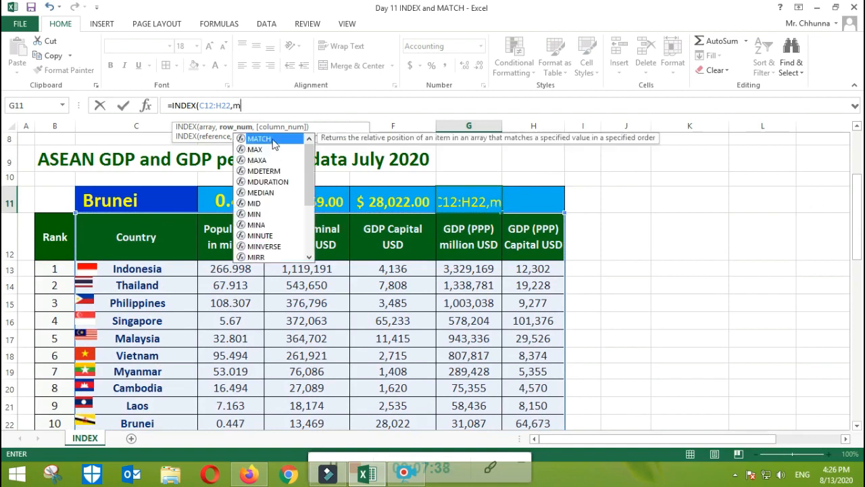
double_click(259, 137)
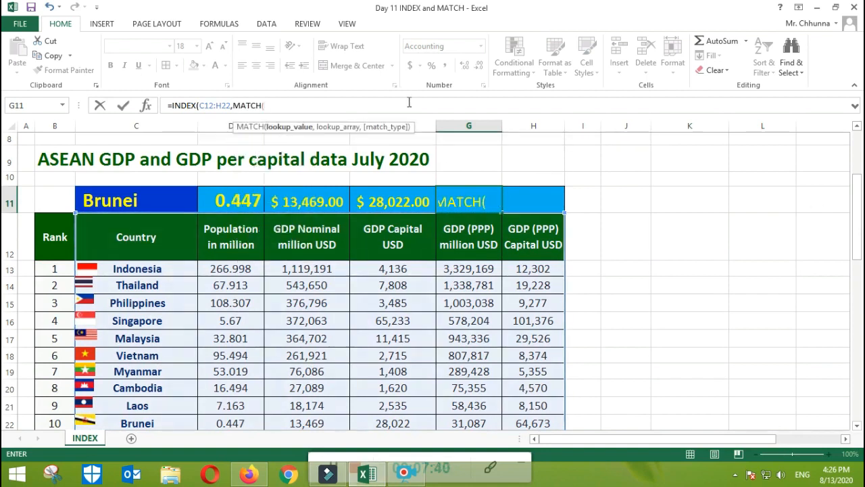
click(135, 200)
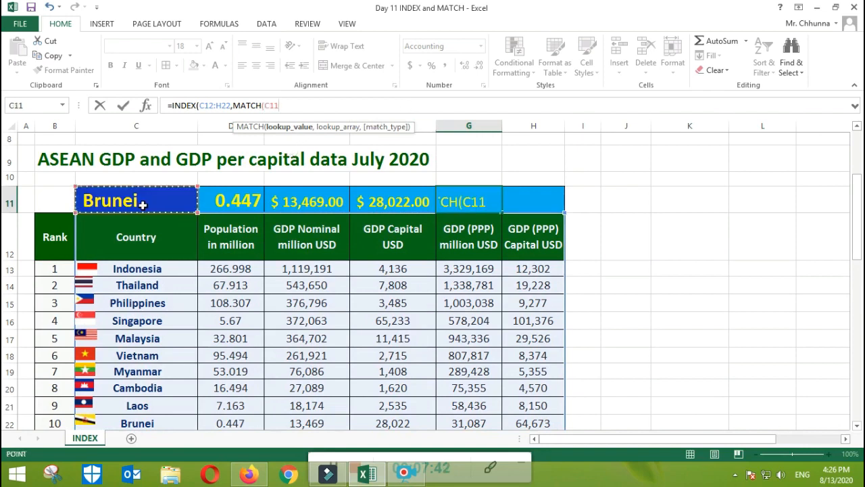
key(f4)
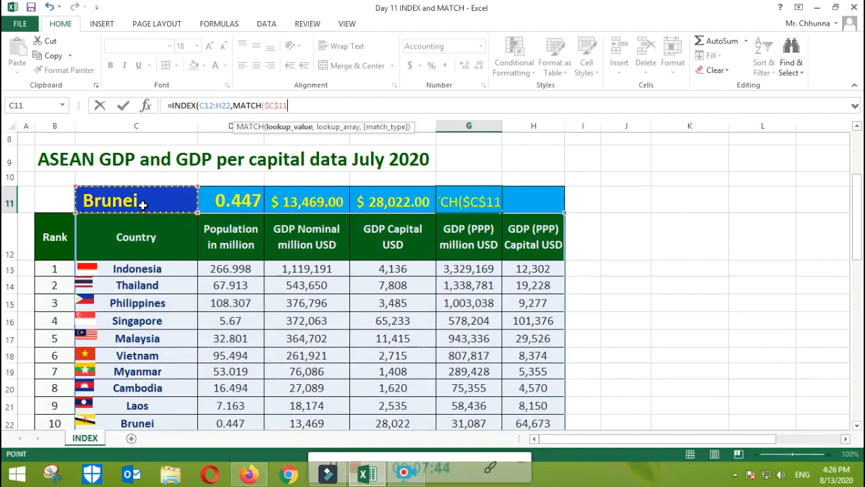
text(,$C$12:$C$22)
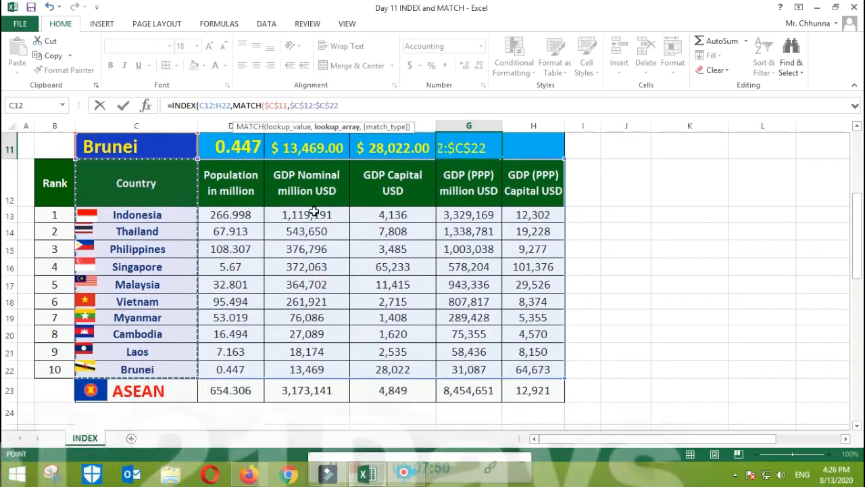
text(,0)
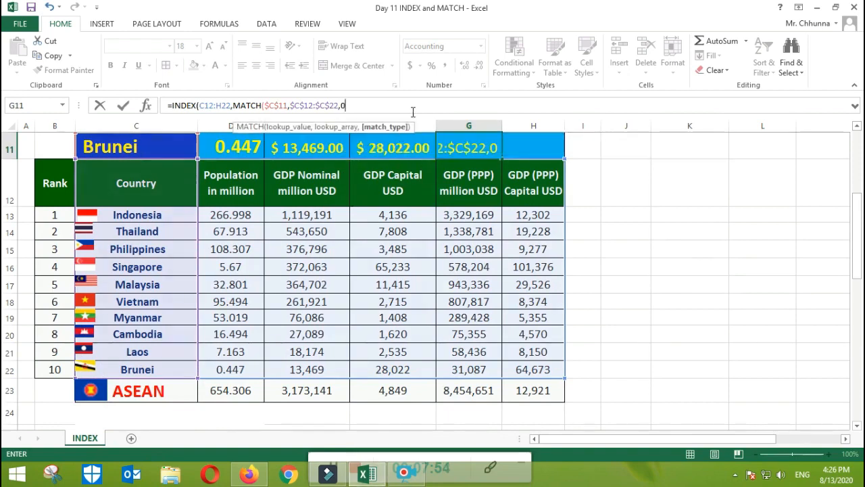
text(),)
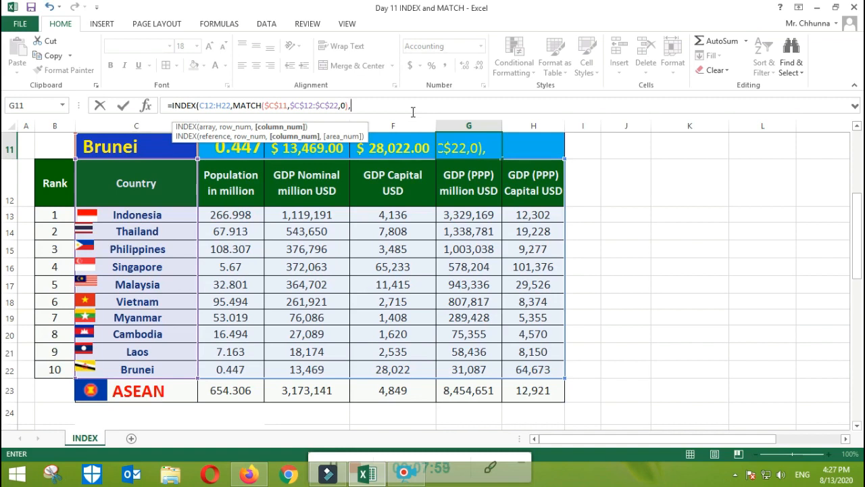
- Finish with MATCH on the G12 heading so G11 returns Brunei's GDP (PPP), $31,087.00
text(m)
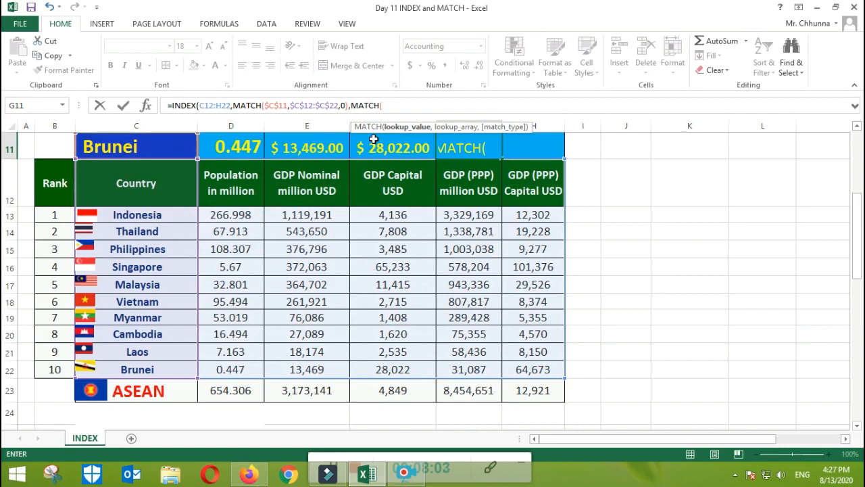
mouse_move(754, 198)
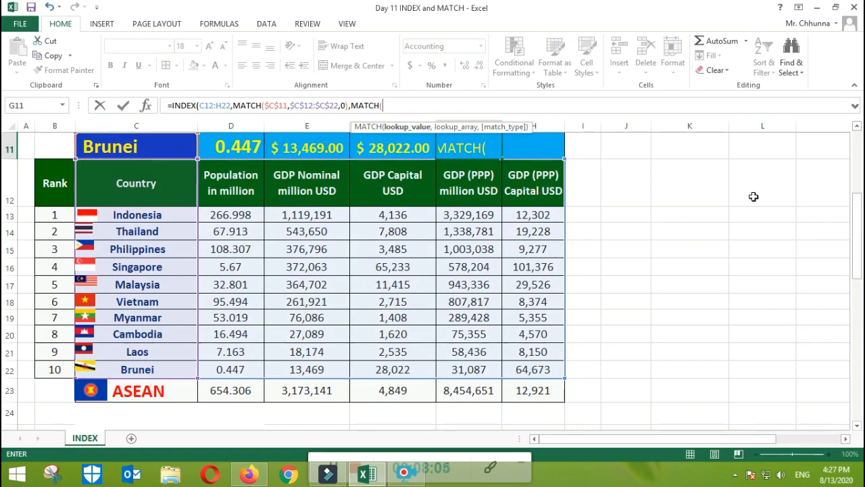
scroll(up, 3)
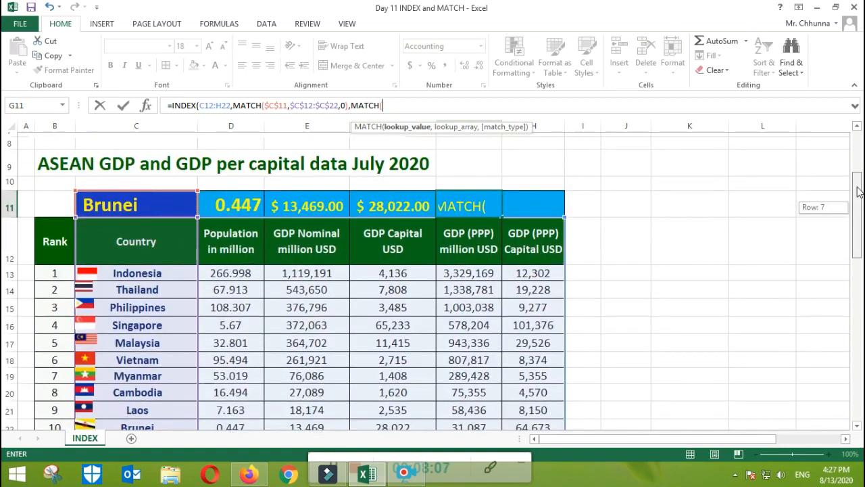
click(467, 236)
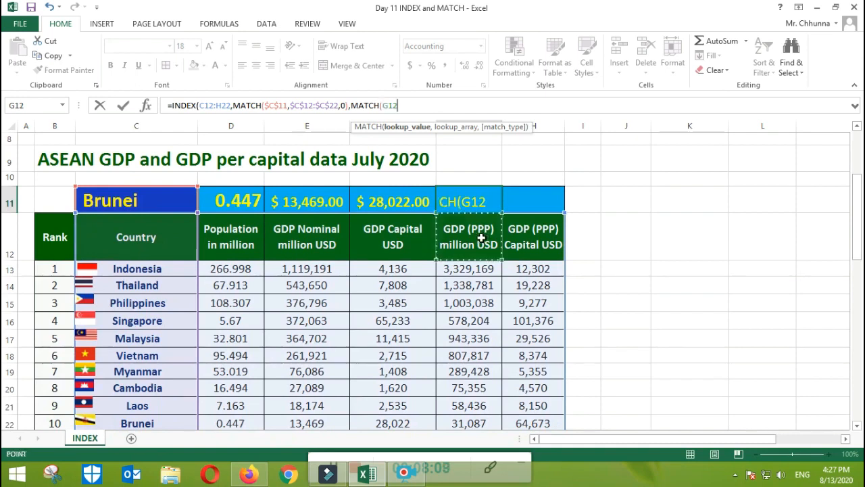
text(,C12:H12)
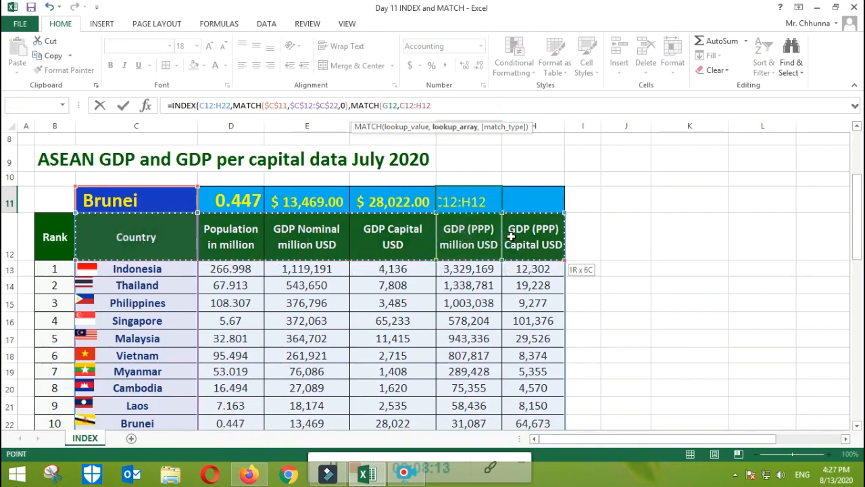
mouse_move(654, 203)
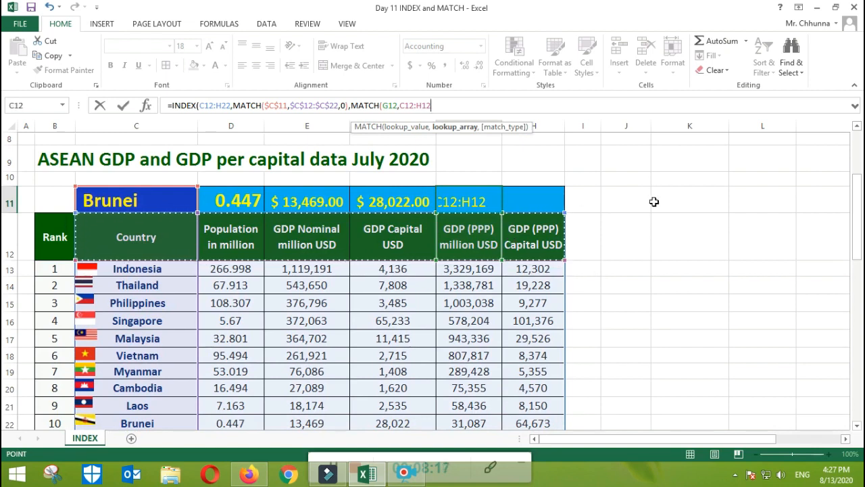
text(,0)
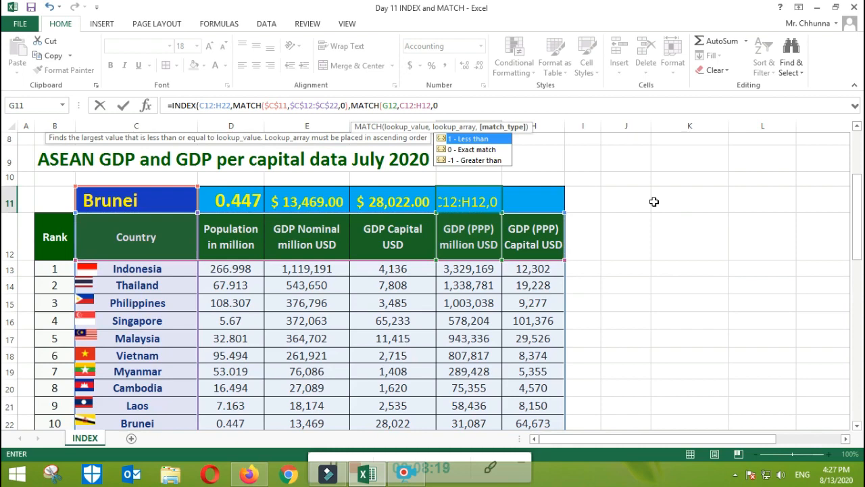
mouse_move(466, 149)
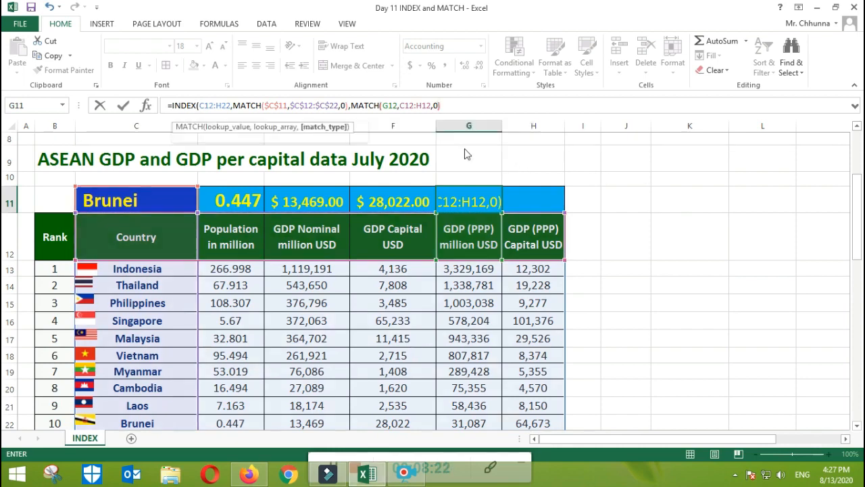
key(Return)
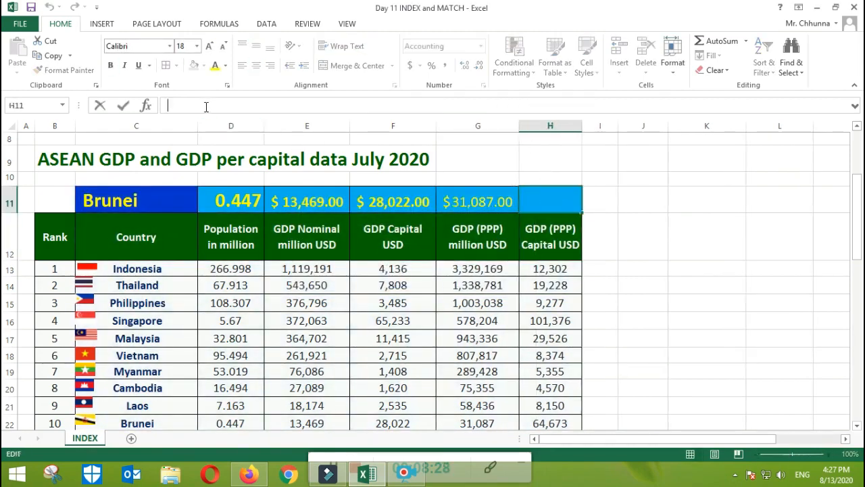
- Enter H11's INDEX/MATCH lookup on $C$11 and the H12 GDP (PPP) Capital heading, exact match
text(=in)
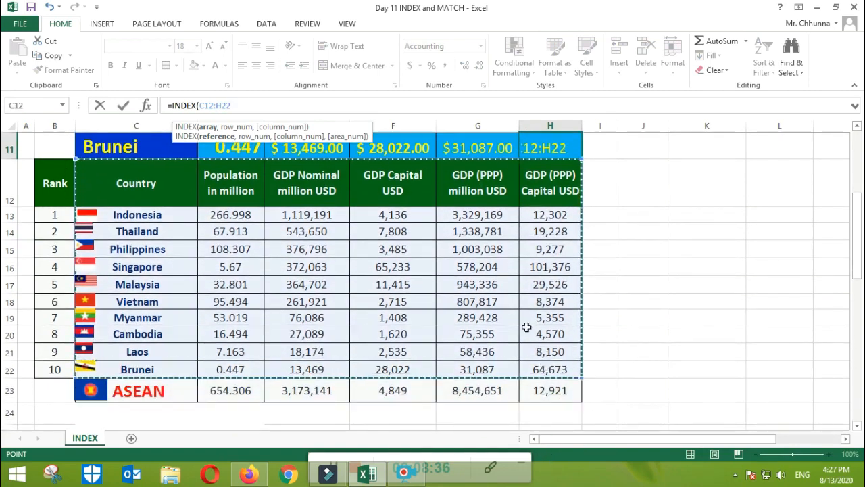
text(,)
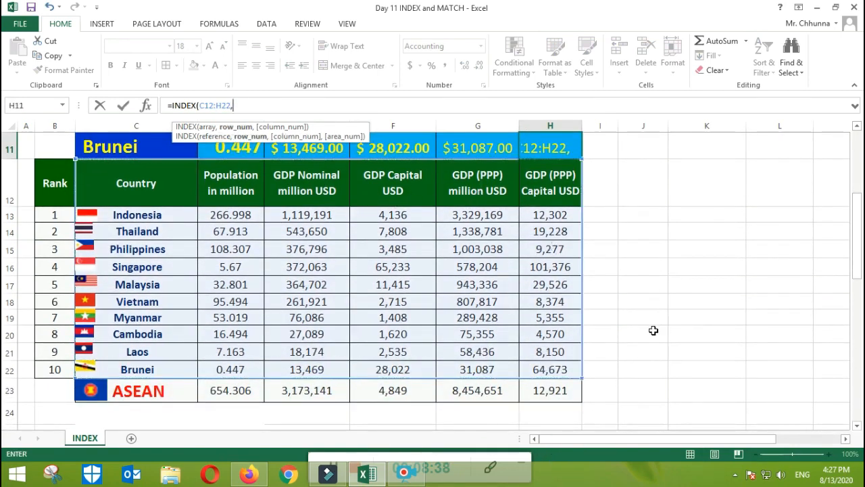
mouse_move(625, 313)
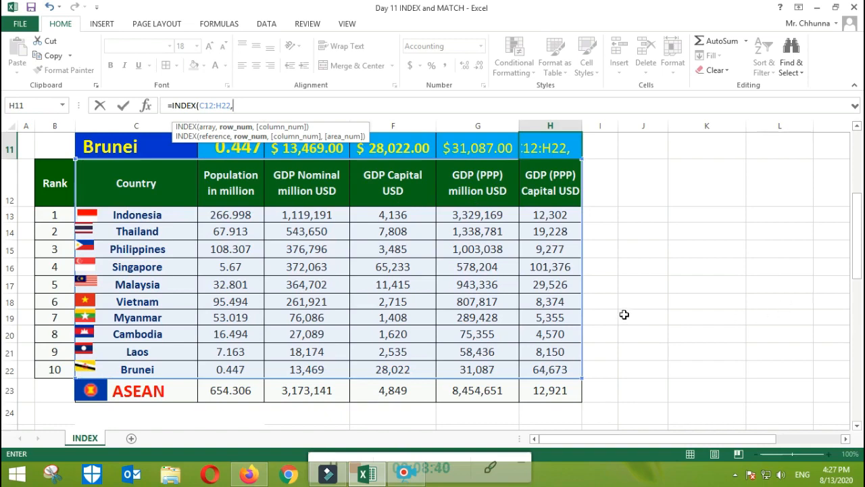
text(MATCH()
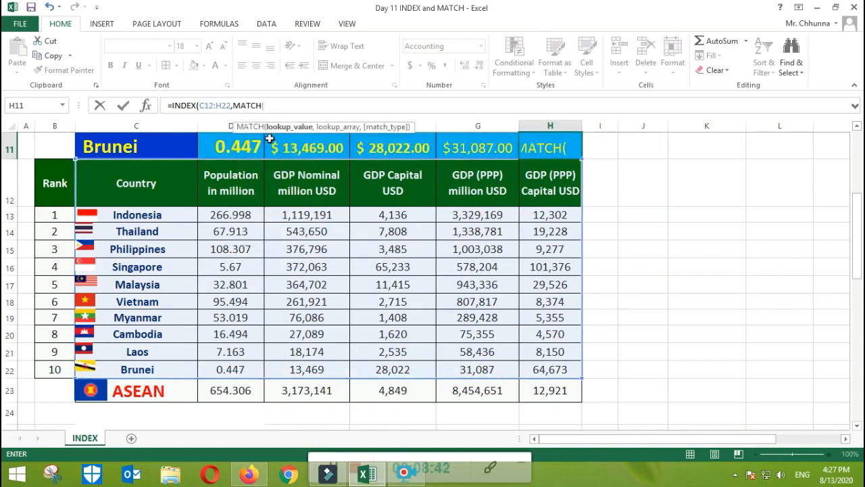
scroll(up, 3)
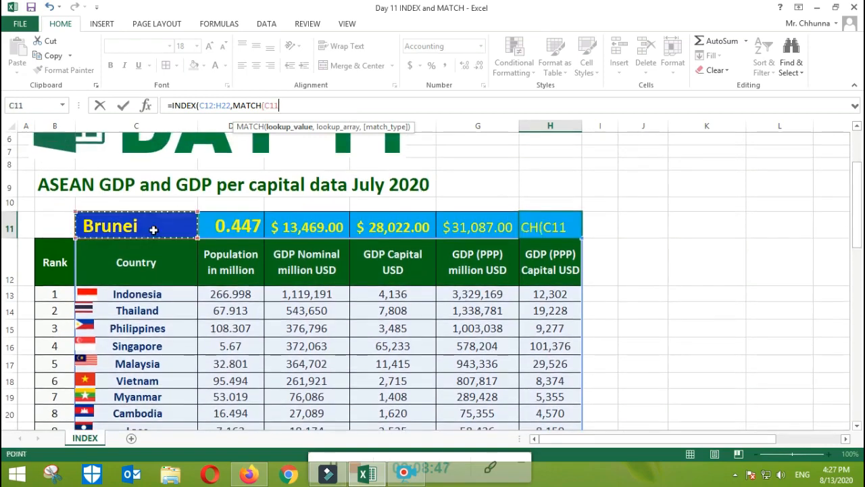
key(f4)
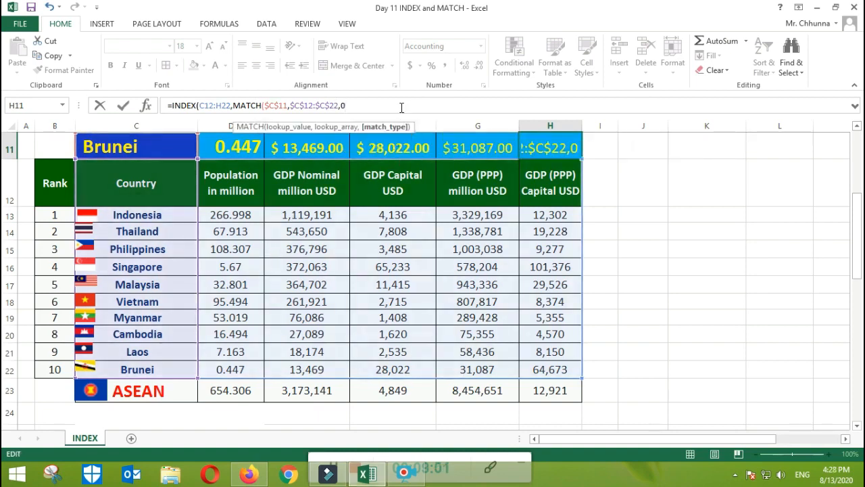
text(,ma)
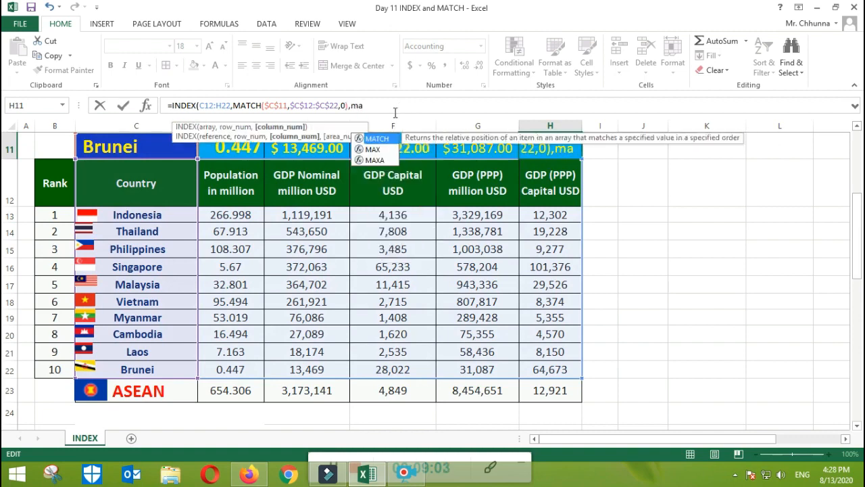
text(MATCH(H12,C12:H12)
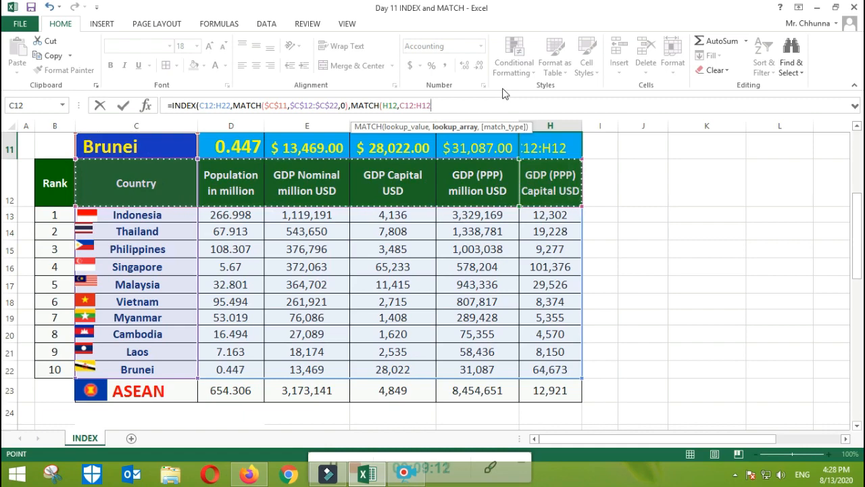
text(,0)
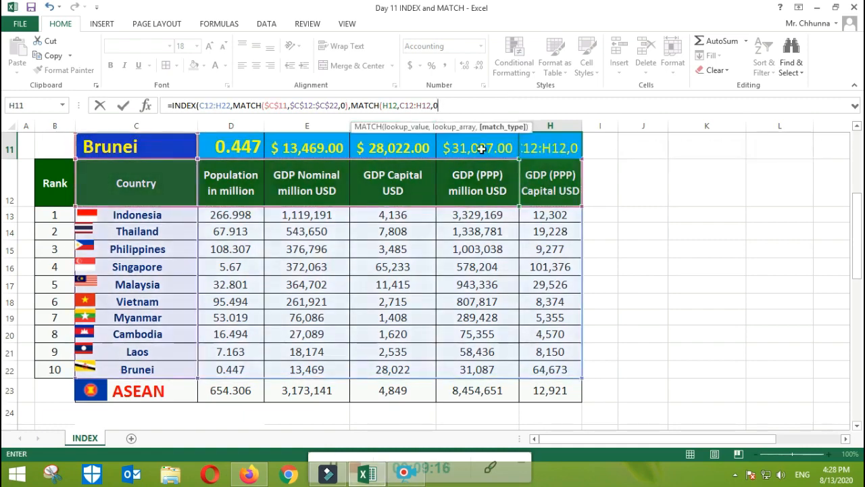
text())
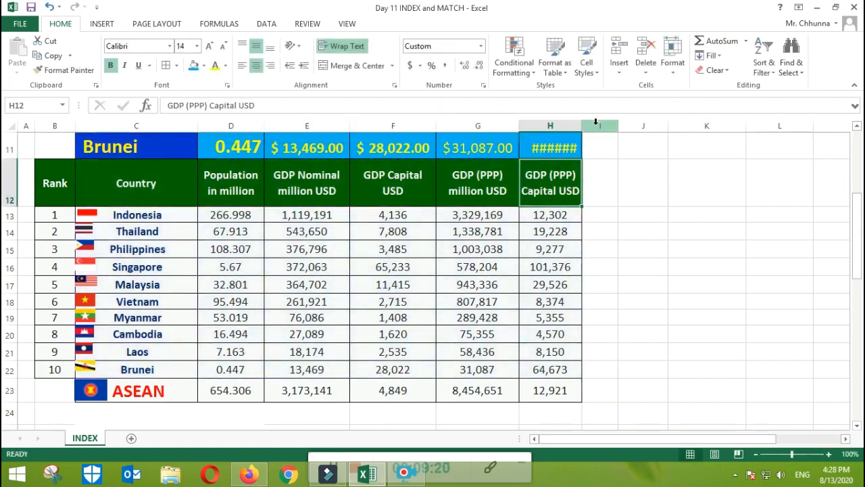
- Widen column H to reveal the per-capita value, then choose Indonesia in C11
drag(588, 125, 592, 124)
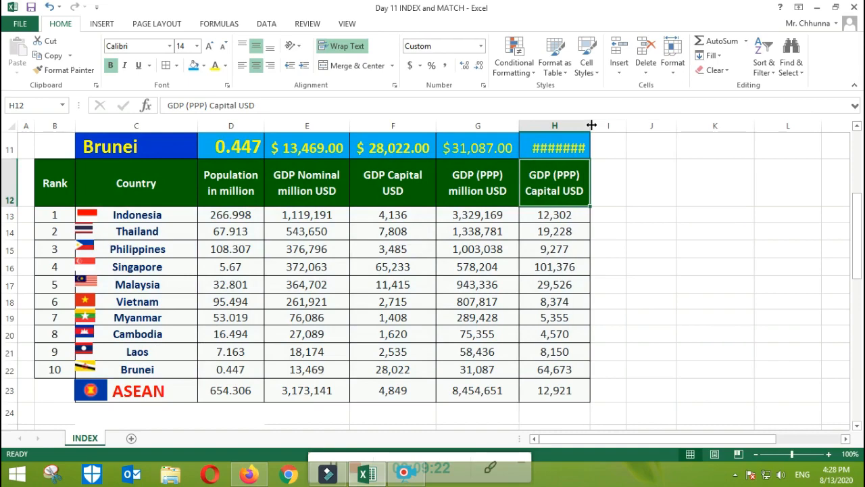
drag(589, 124, 611, 124)
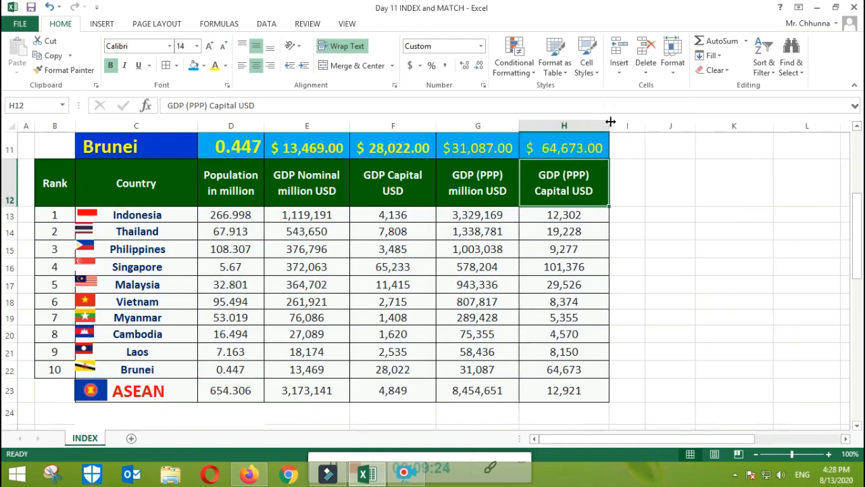
scroll(up, 3)
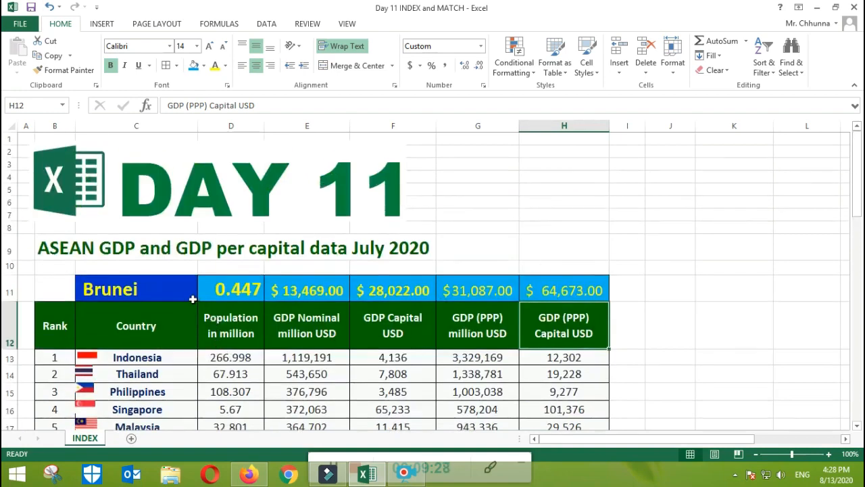
click(202, 295)
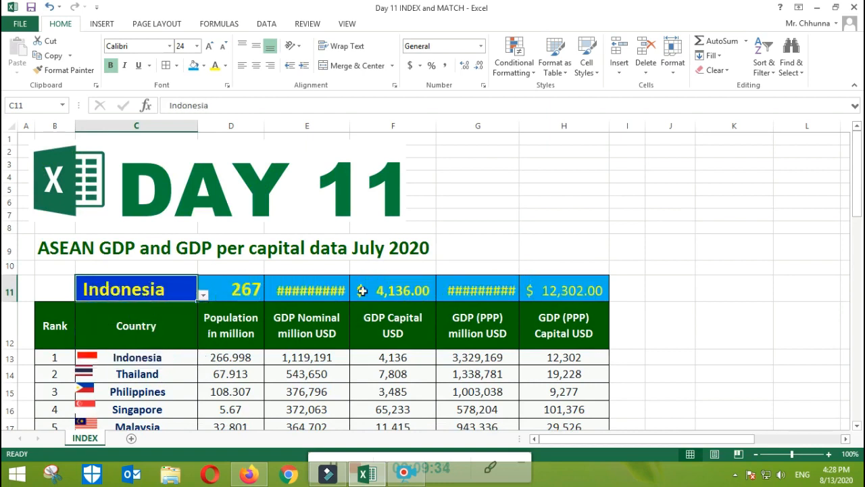
- Set the E11:H11 figures to font size 14 so Indonesia's values display fully
click(230, 289)
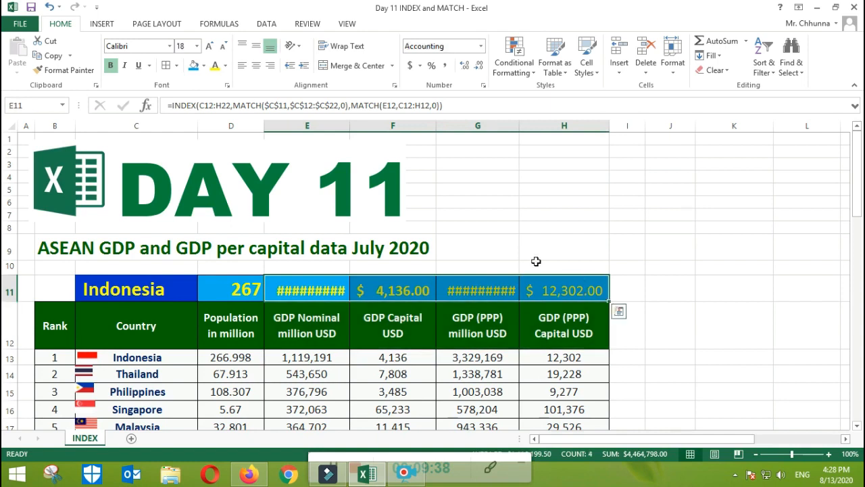
click(197, 46)
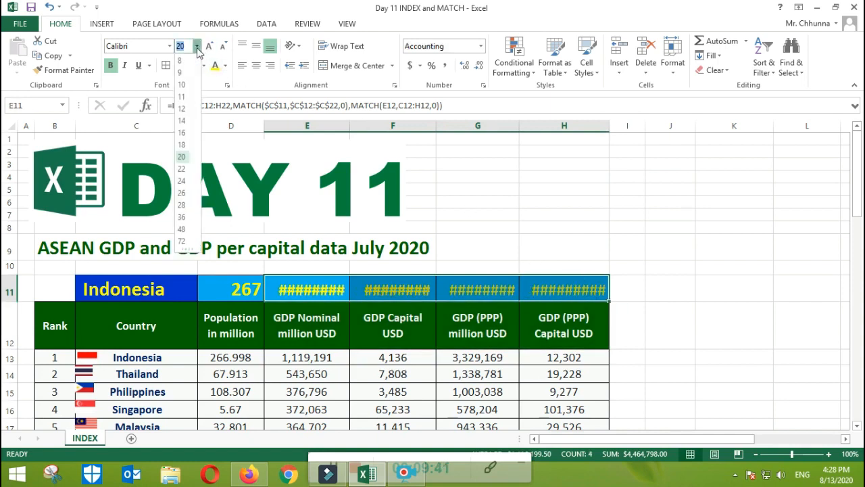
click(181, 120)
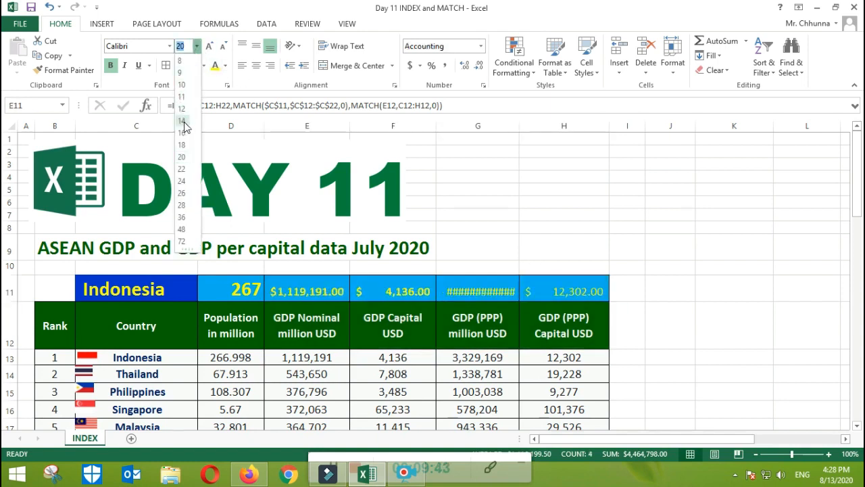
click(181, 120)
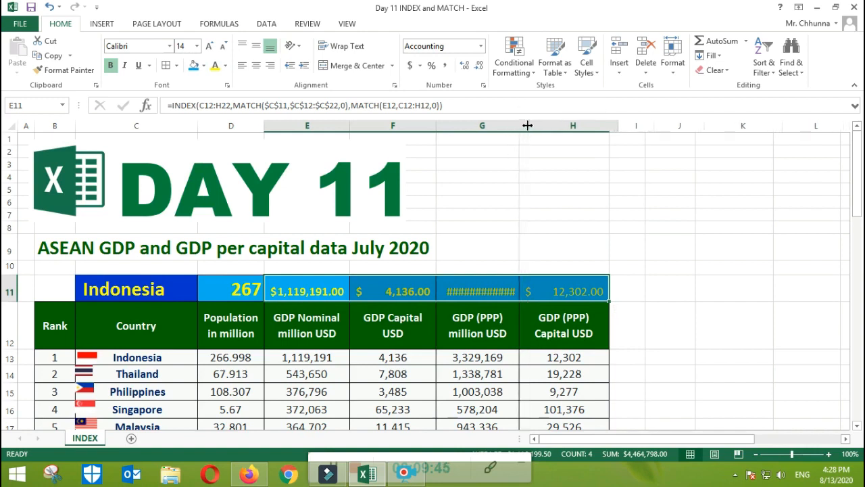
click(481, 291)
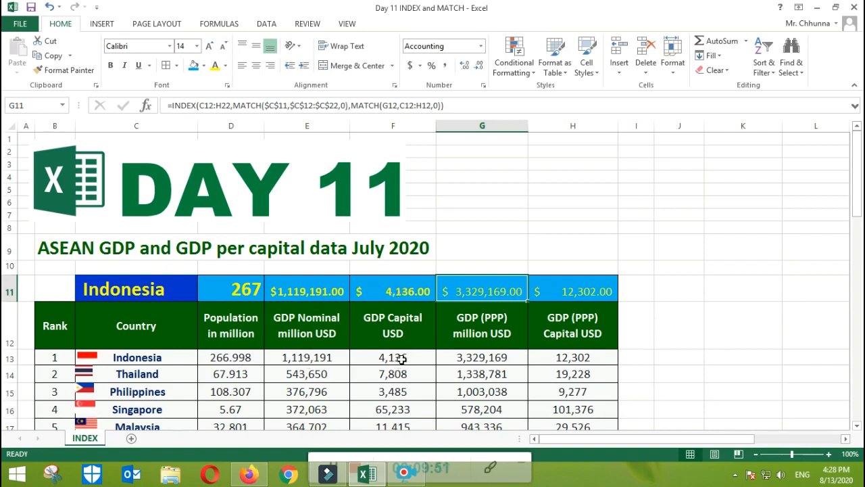
mouse_move(562, 318)
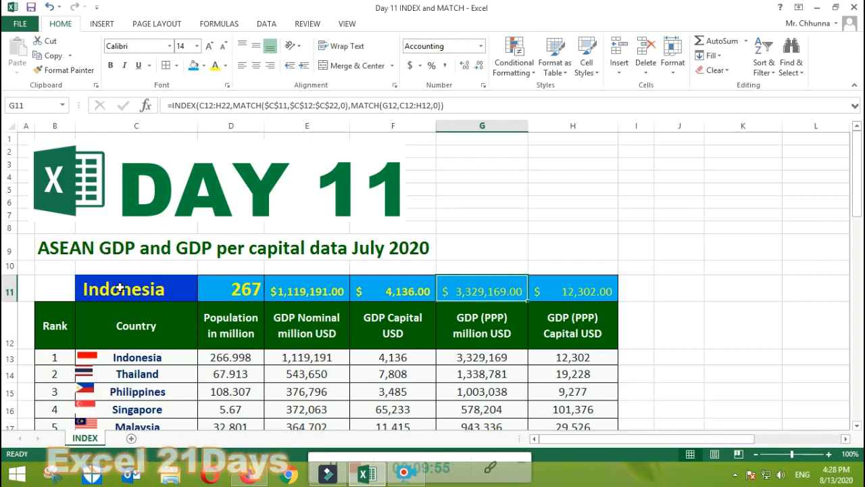
- Feature Thailand, colour the E11:H11 figures red, then switch through Singapore to Cambodia
click(203, 298)
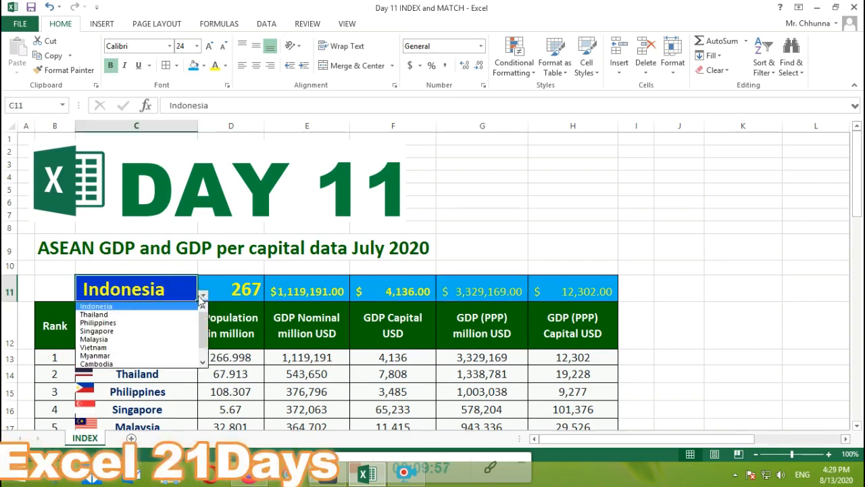
click(95, 314)
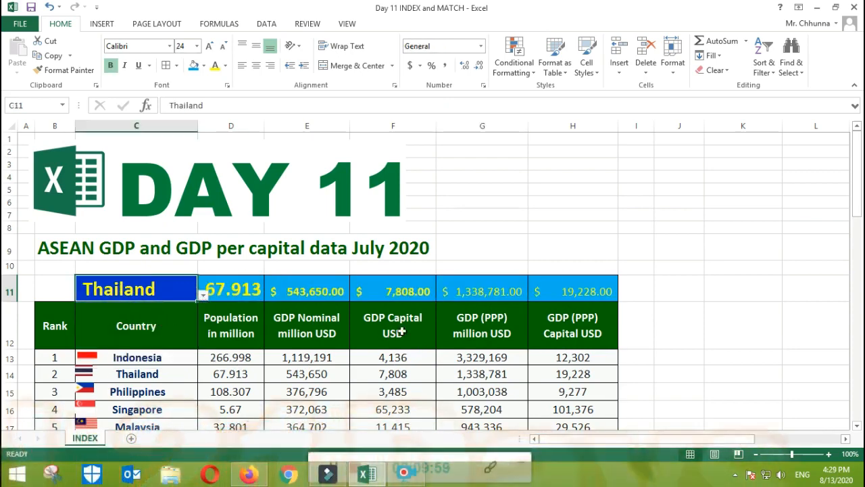
drag(307, 291, 482, 291)
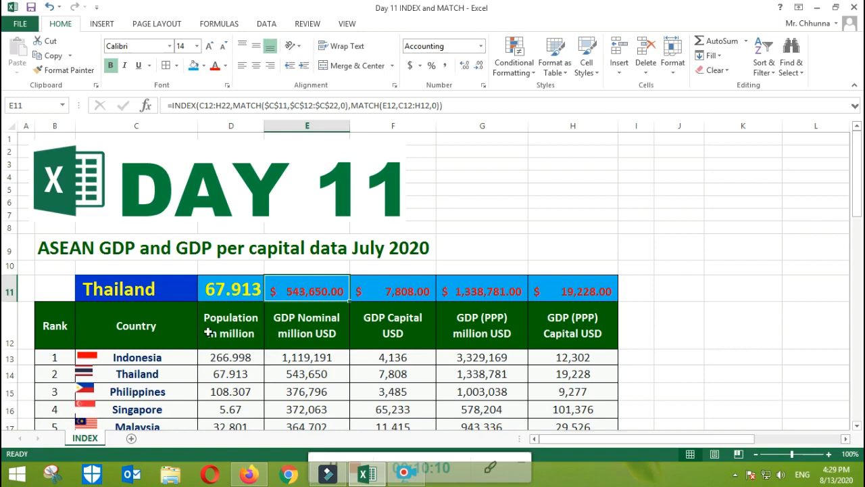
click(135, 290)
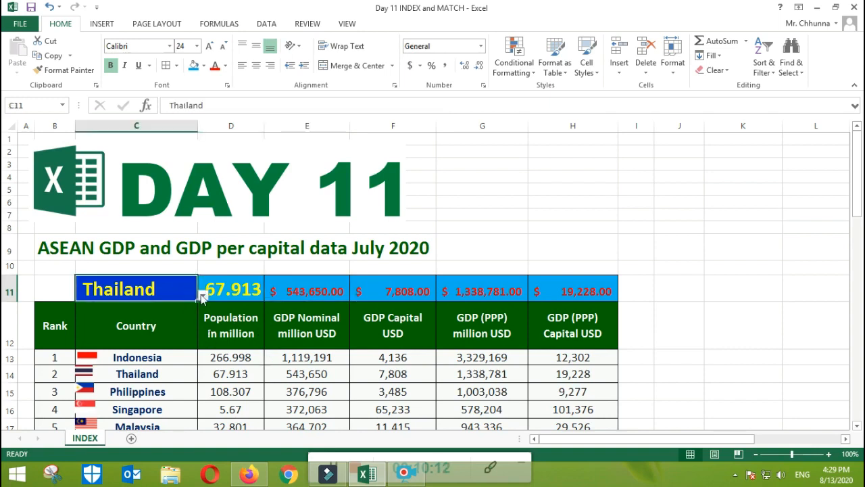
click(203, 292)
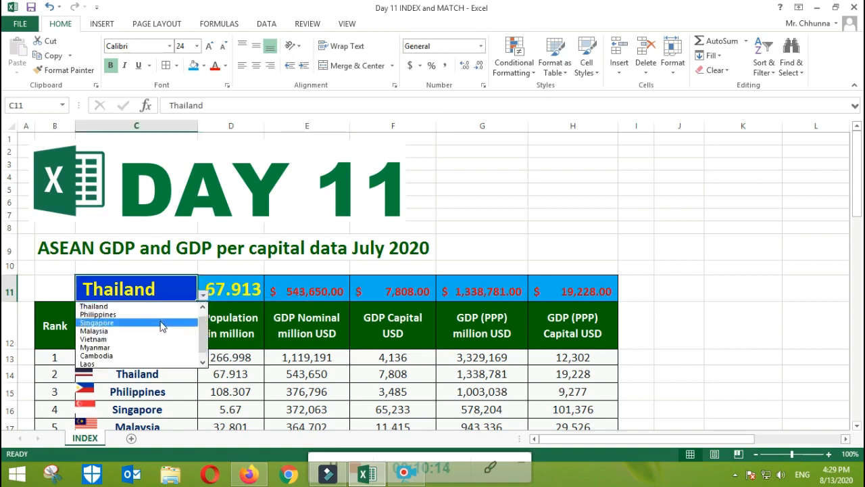
click(97, 322)
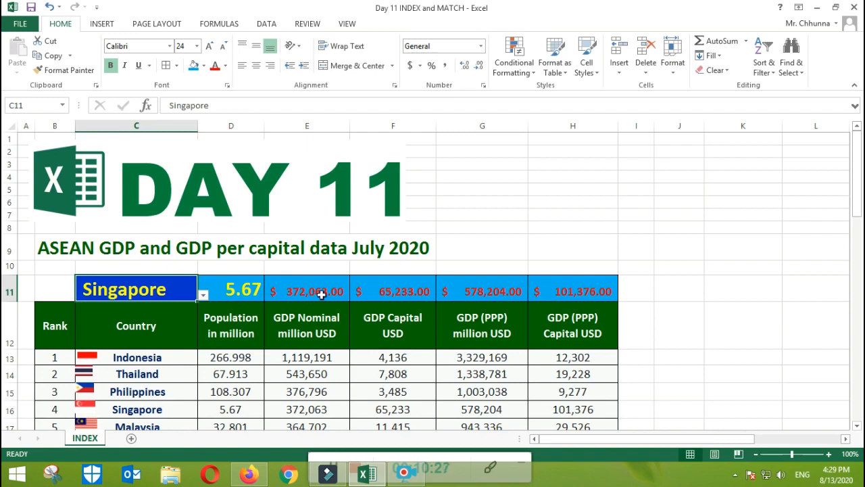
mouse_move(354, 292)
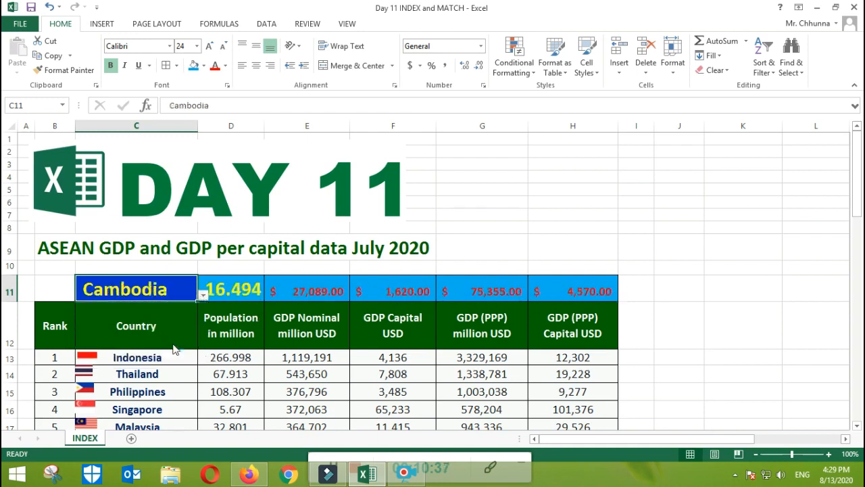
scroll(down, 3)
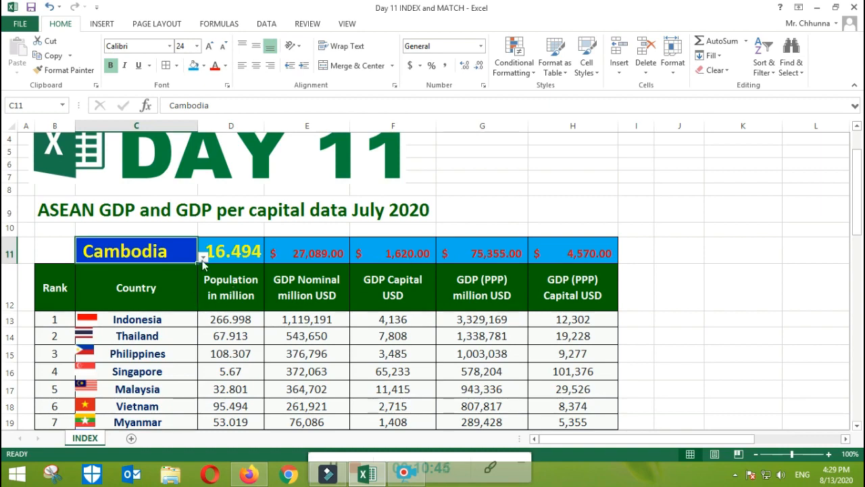
- Switch the featured country through Vietnam, Myanmar and Laos via the C11 dropdown
click(203, 259)
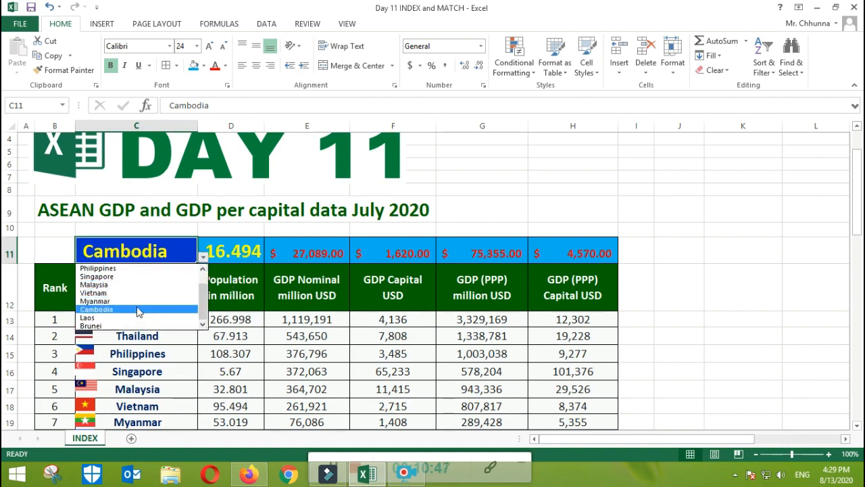
click(93, 292)
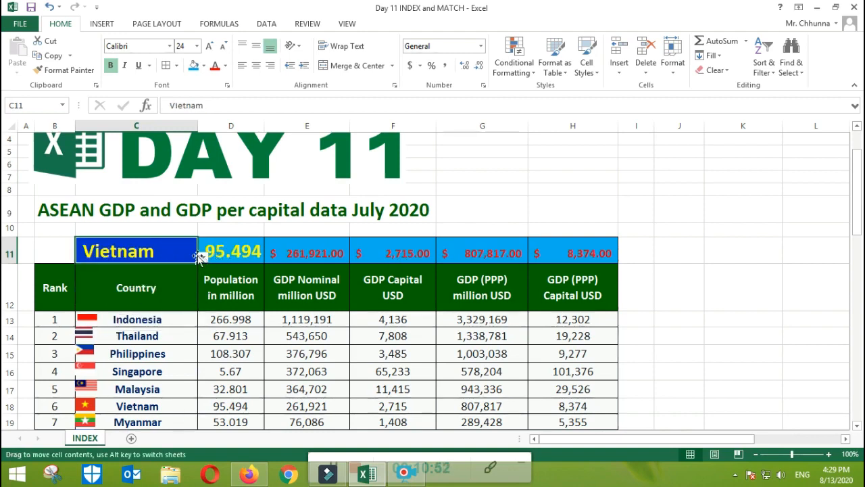
click(203, 257)
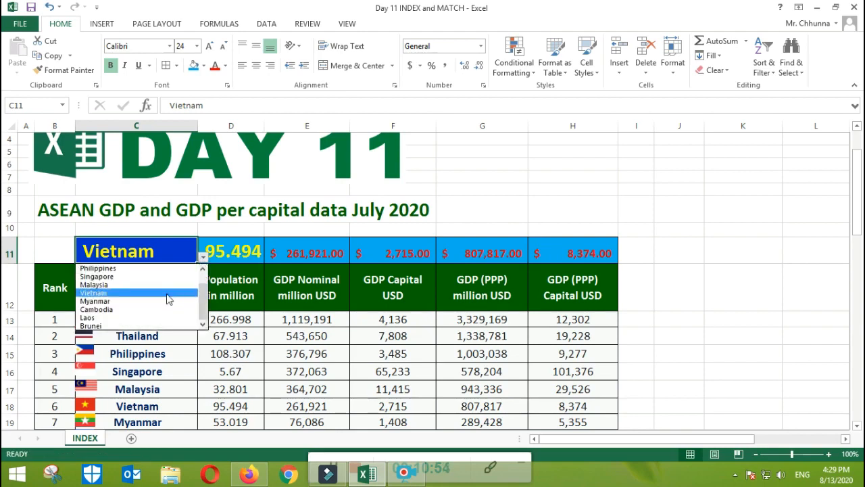
click(95, 308)
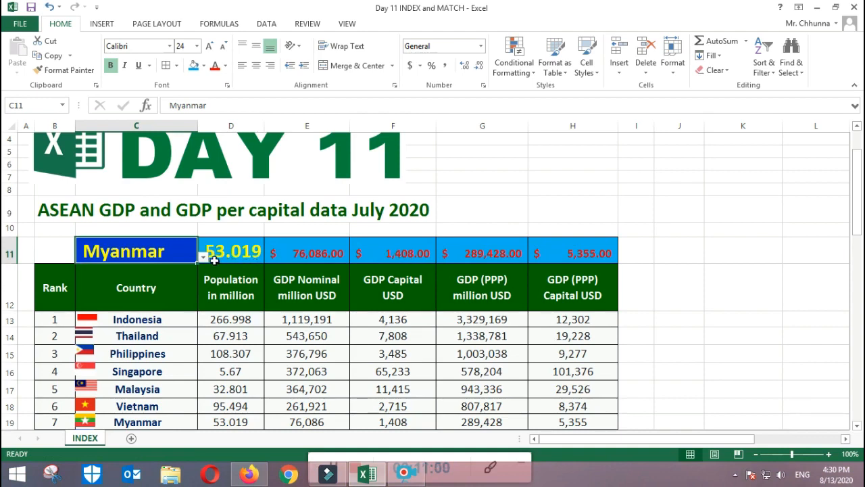
click(202, 257)
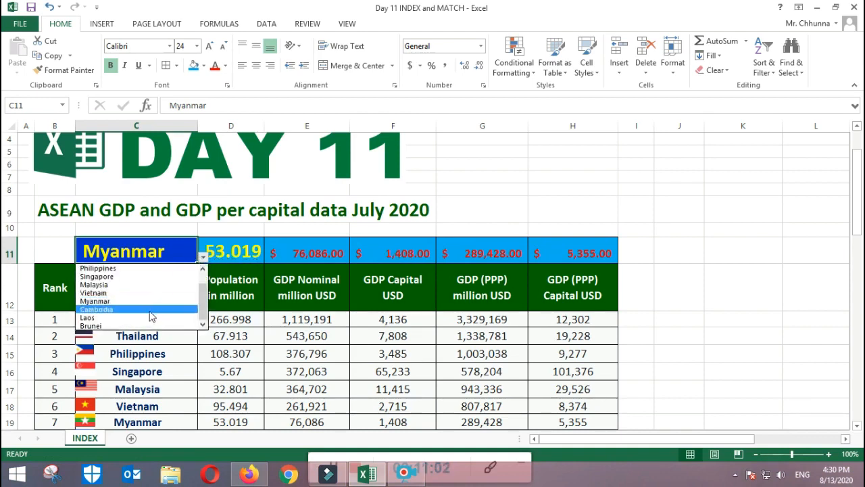
click(87, 318)
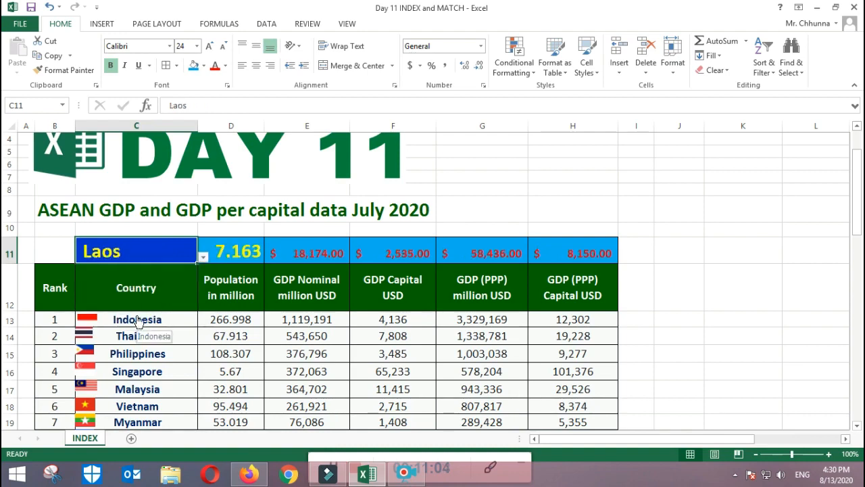
mouse_move(398, 262)
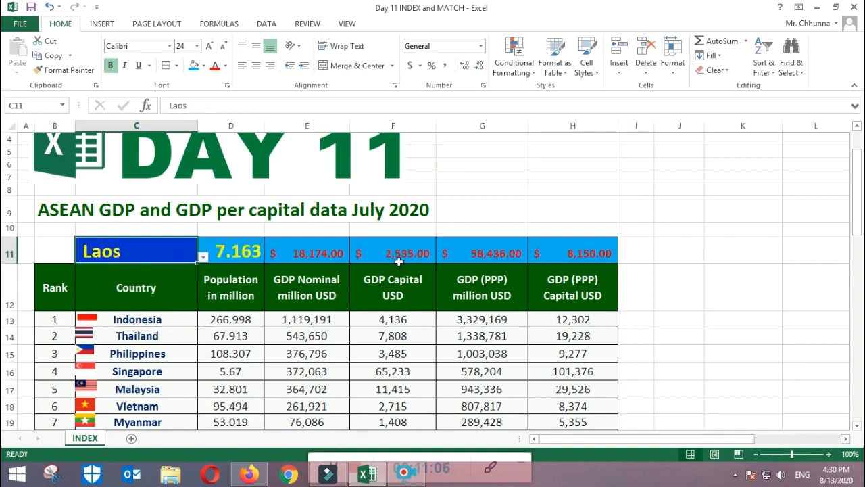
- Check the F11 lookup formula with Brunei, then end with Singapore's figures in row 11
click(392, 252)
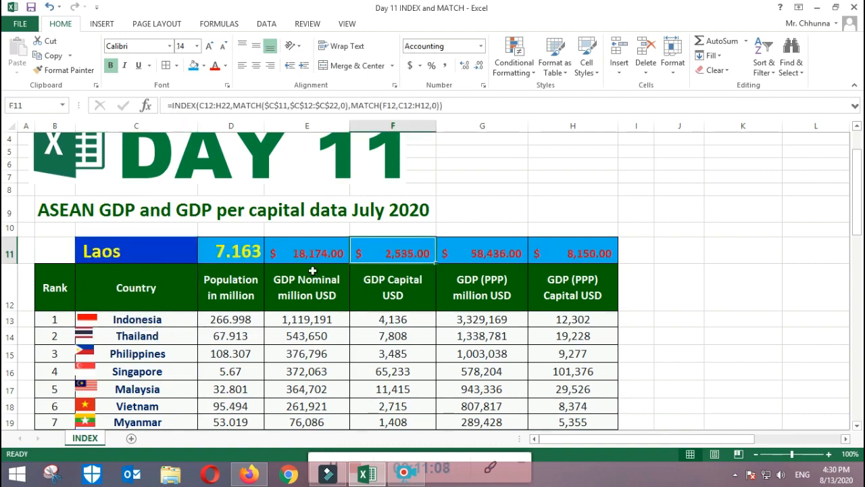
click(135, 250)
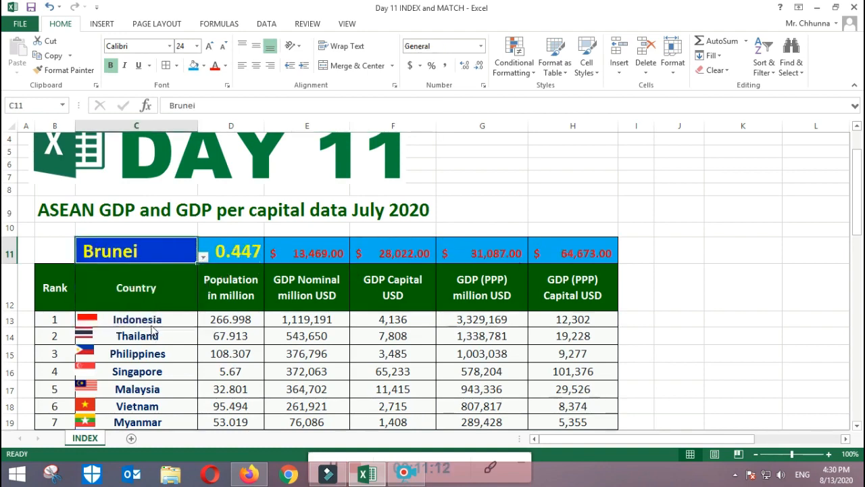
click(392, 253)
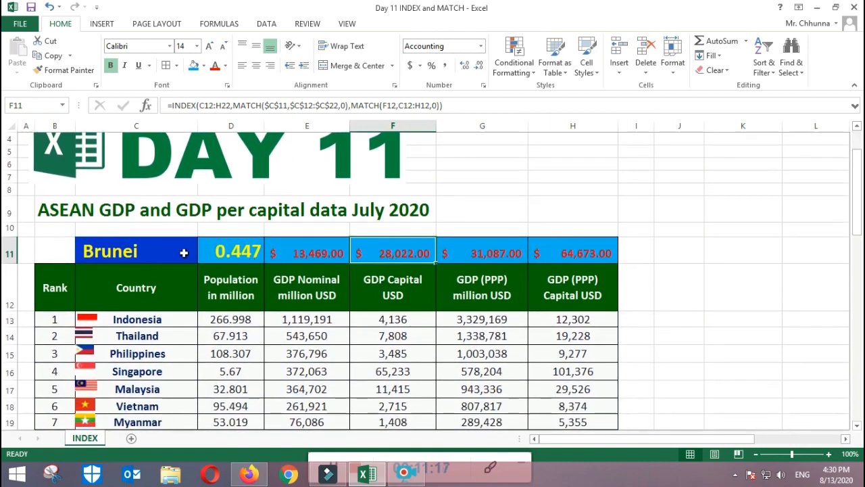
click(203, 257)
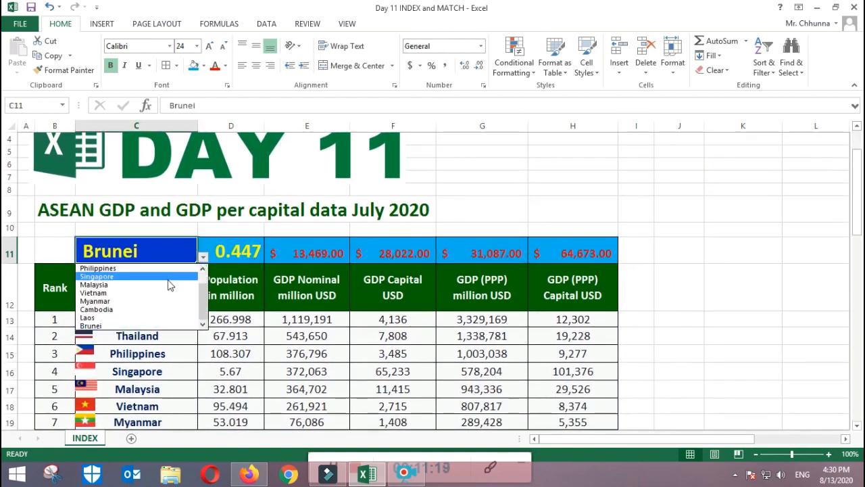
click(97, 276)
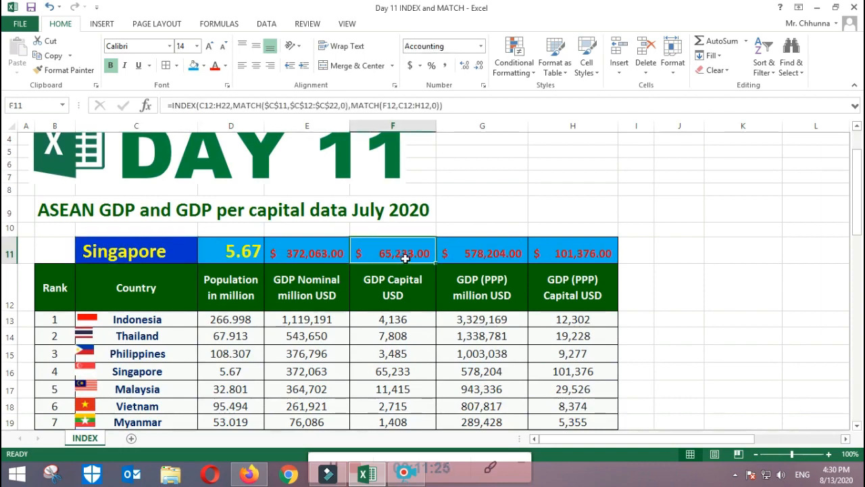
scroll(down, 3)
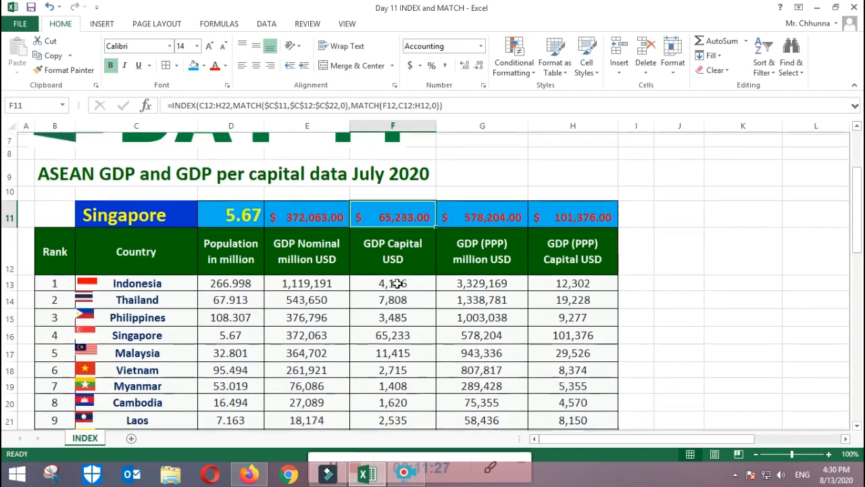
scroll(up, 3)
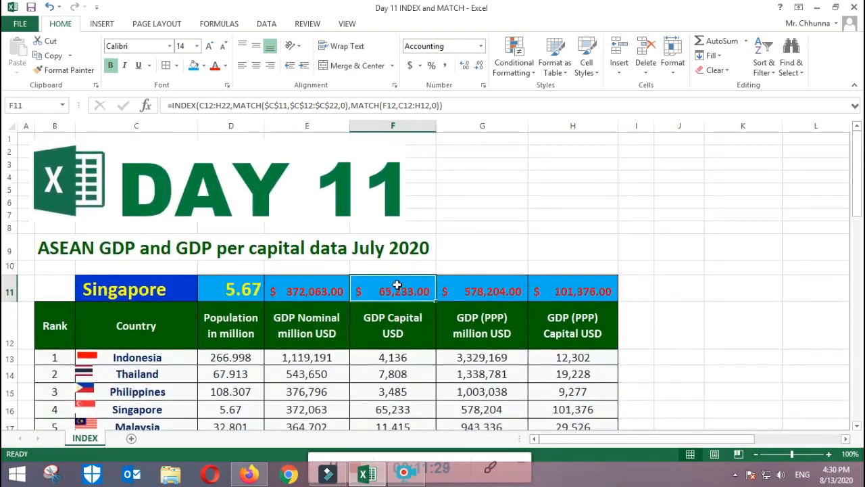